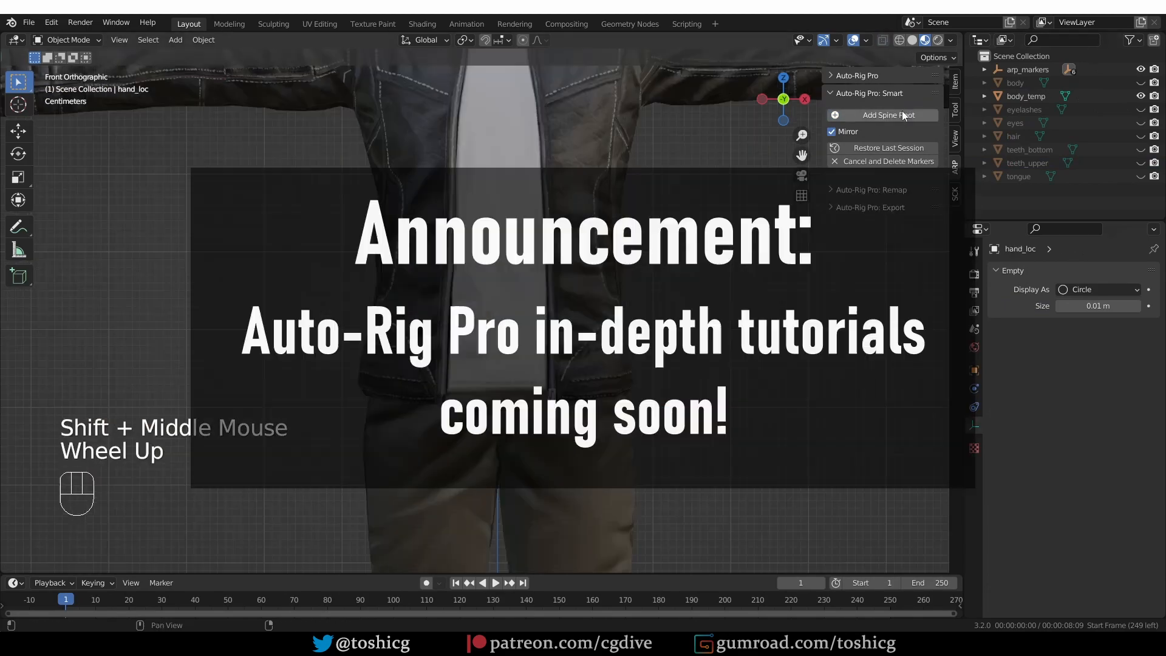
Leave marker editing and show the Auto-Rig Pro Remap panel with Armature source and rig target.
key(KP_3)
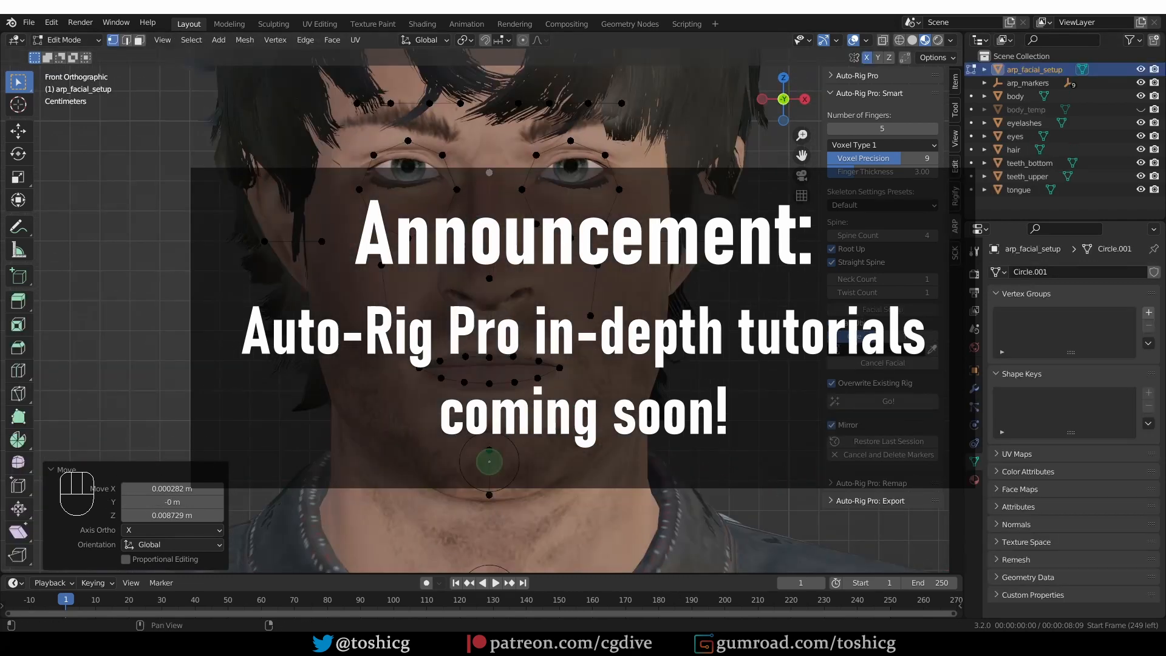
key(Tab)
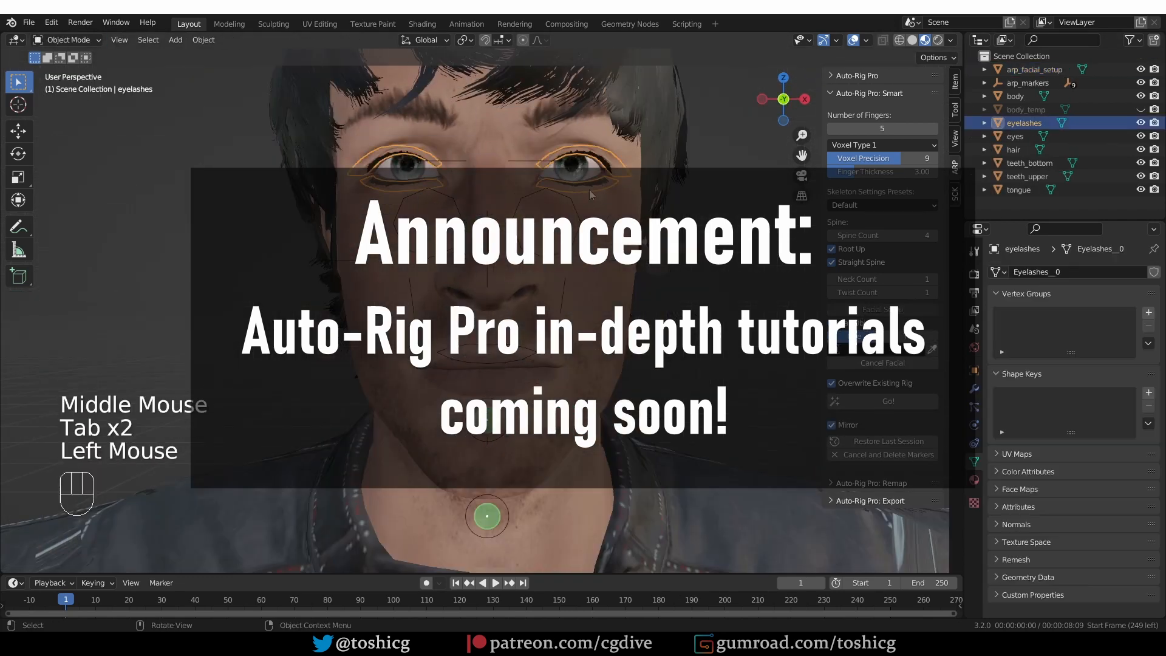
click(1013, 149)
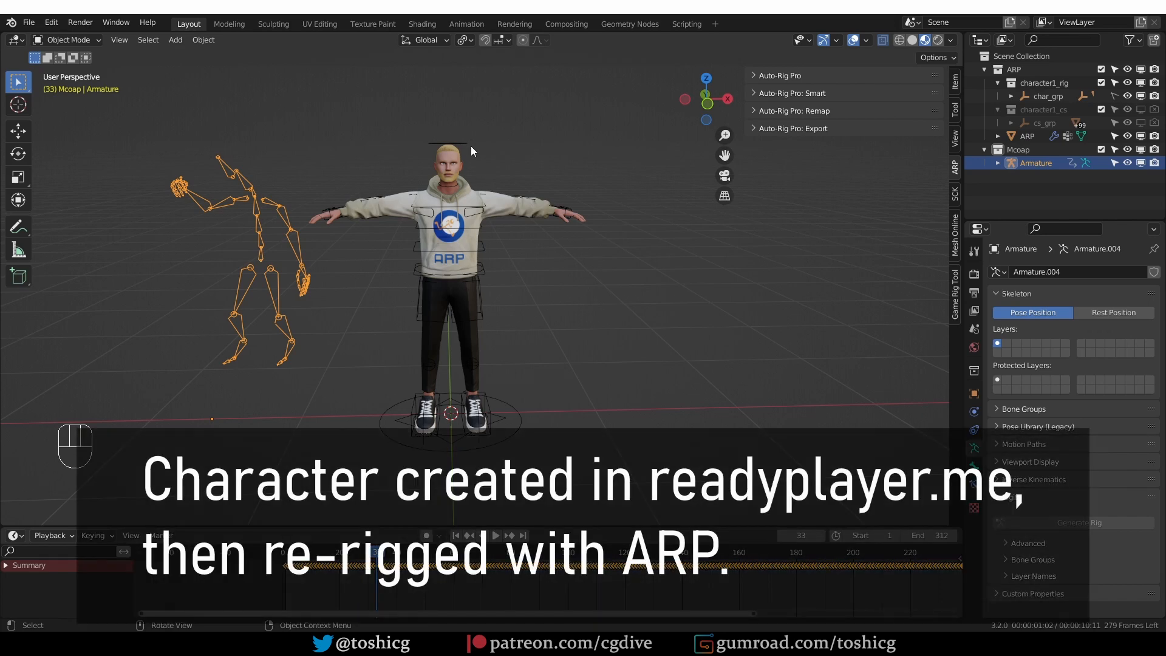
mouse_move(480, 170)
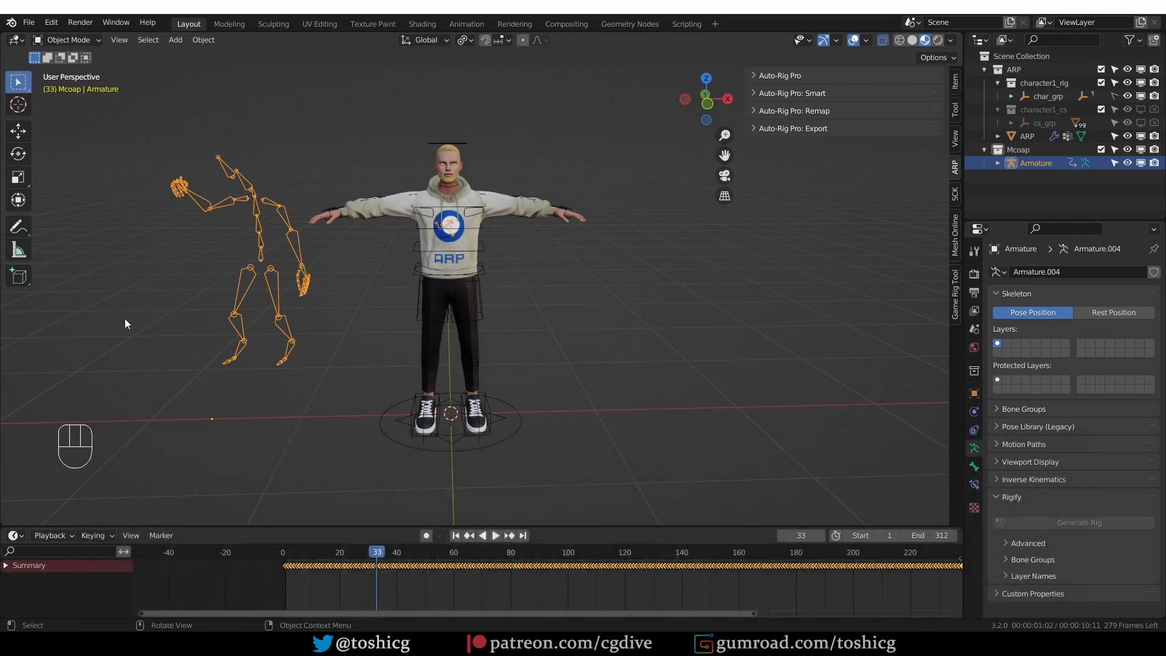
mouse_move(346, 333)
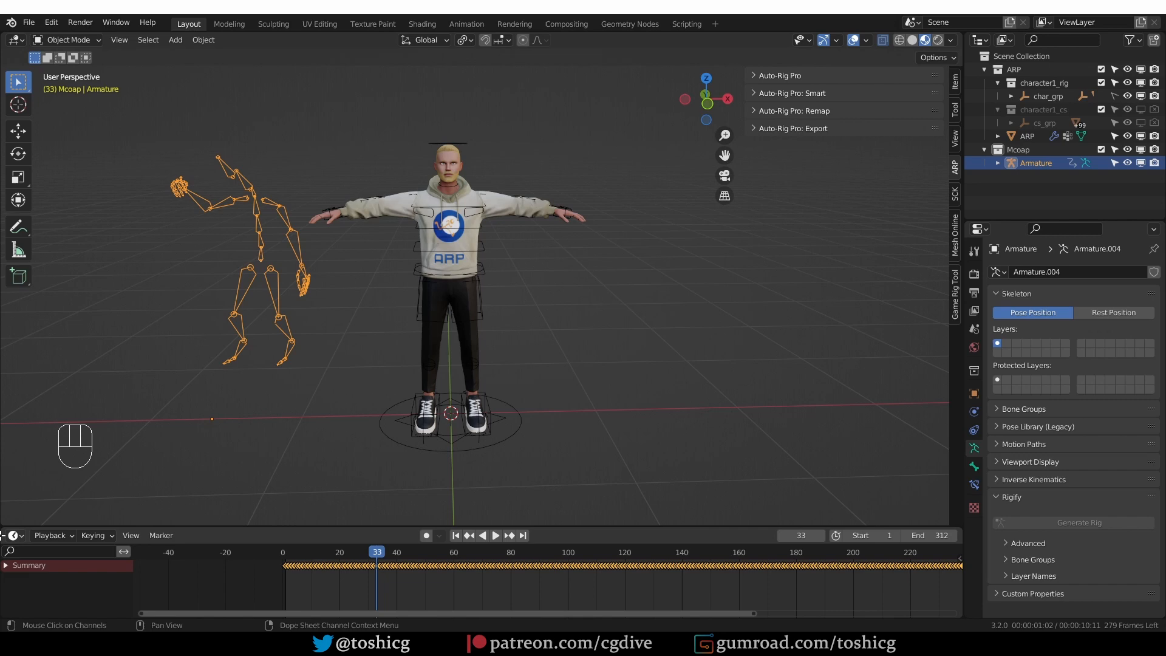
click(794, 111)
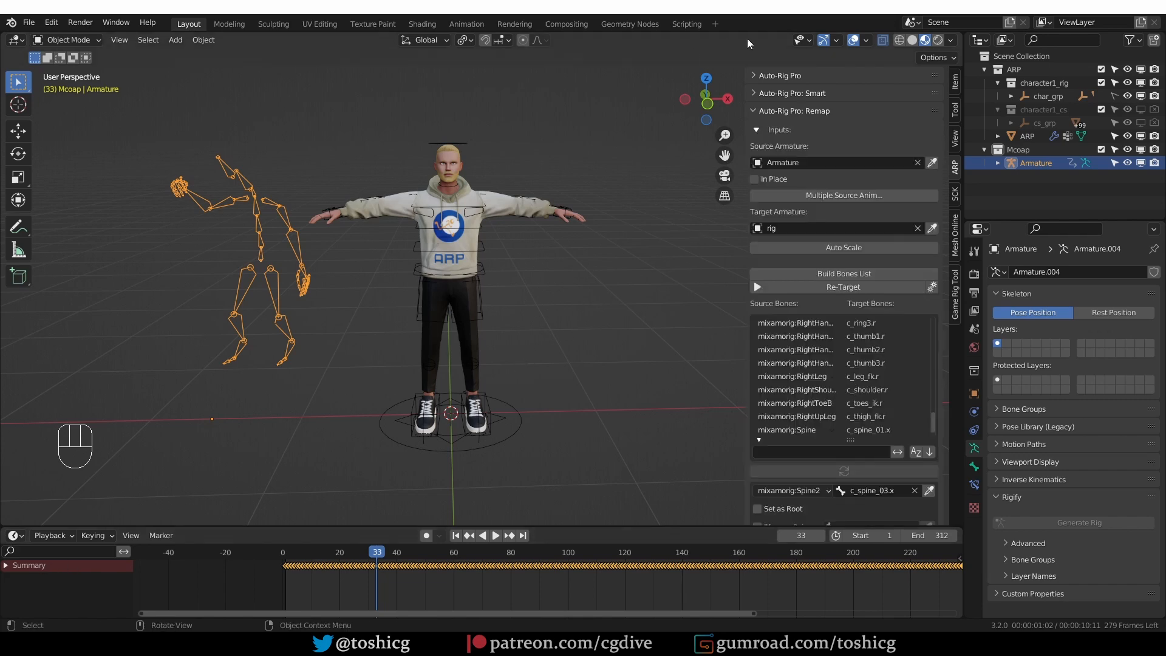
mouse_move(687, 348)
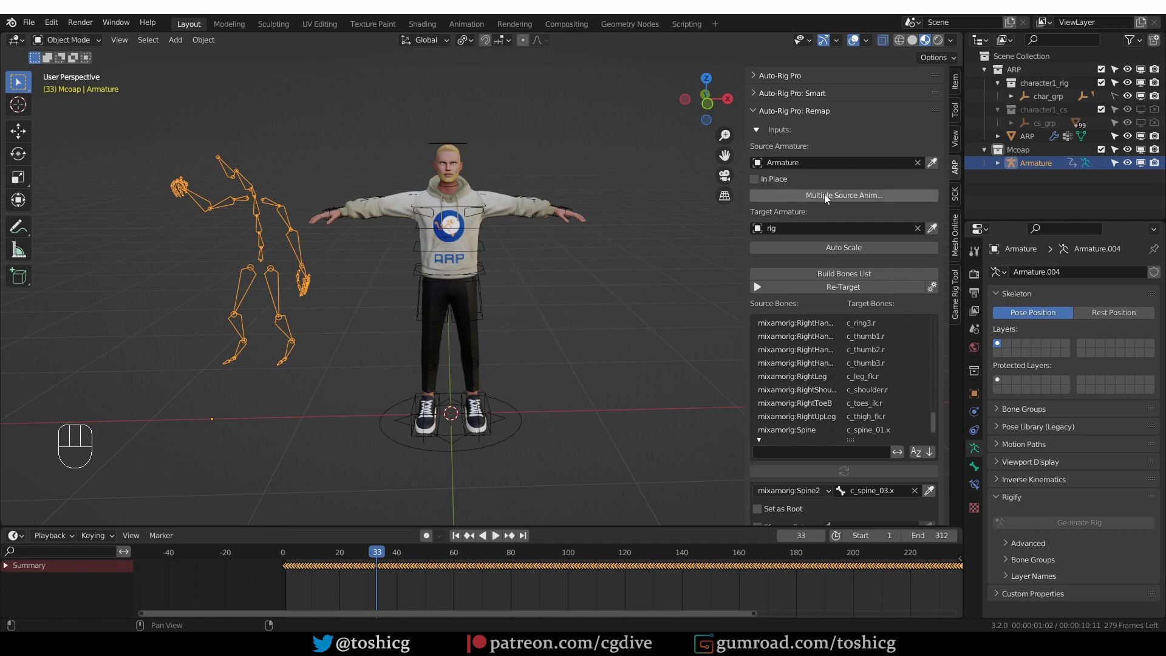
mouse_move(863, 205)
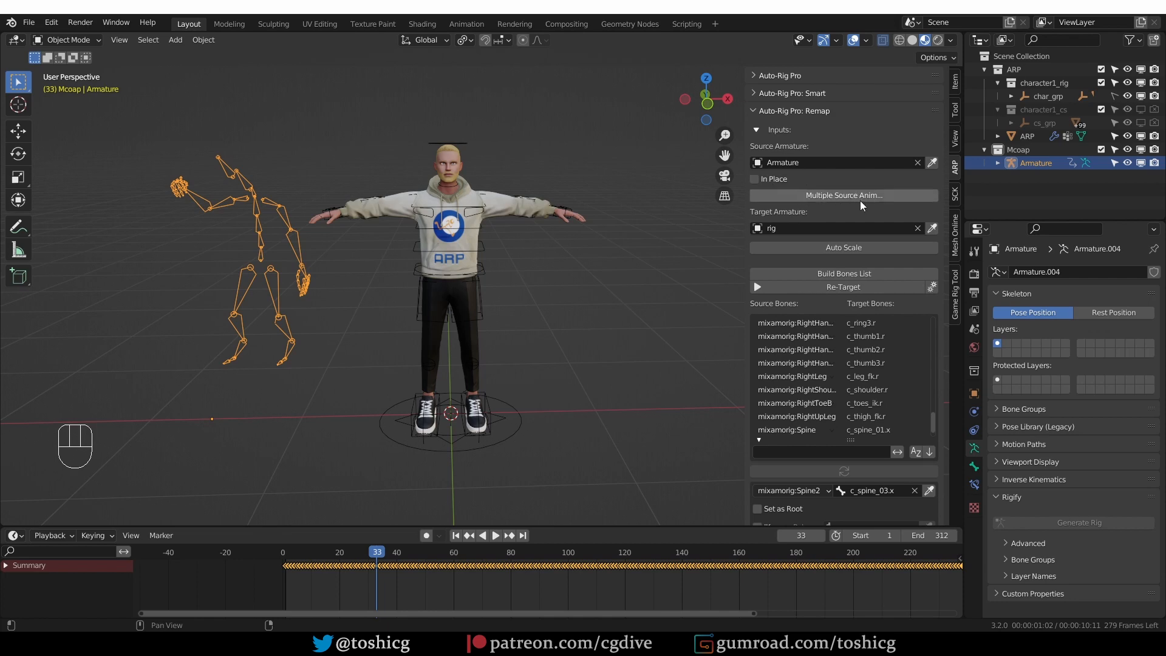
Show the installed Auto-Rig Pro add-on, version 3.65.40, in Preferences.
click(51, 22)
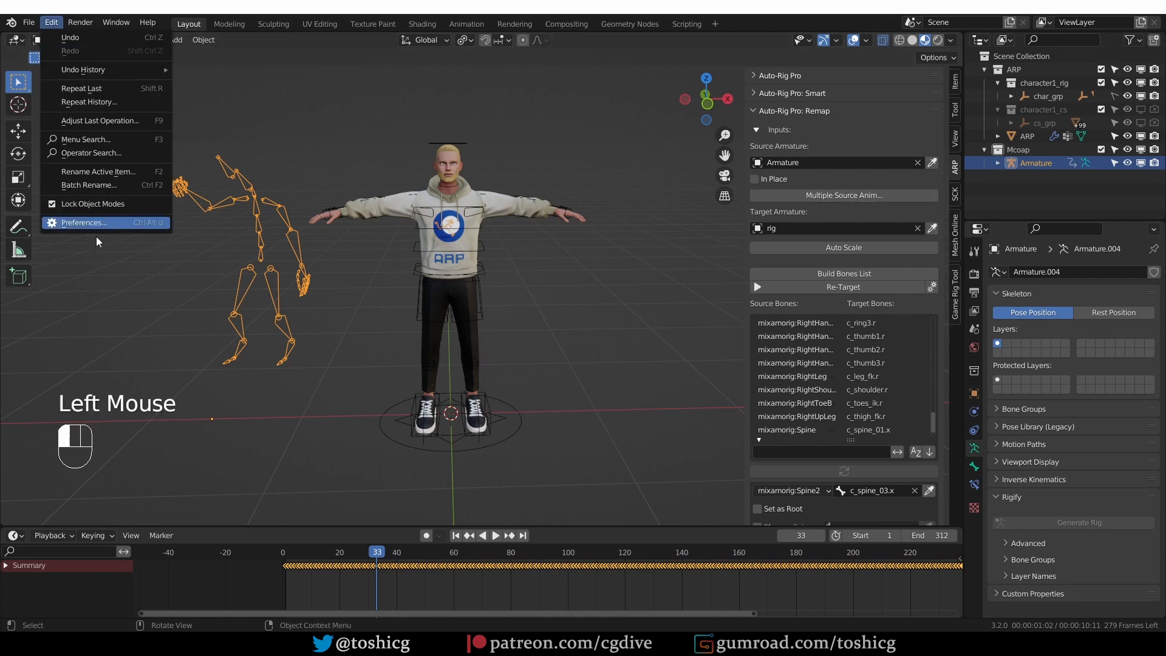
click(85, 223)
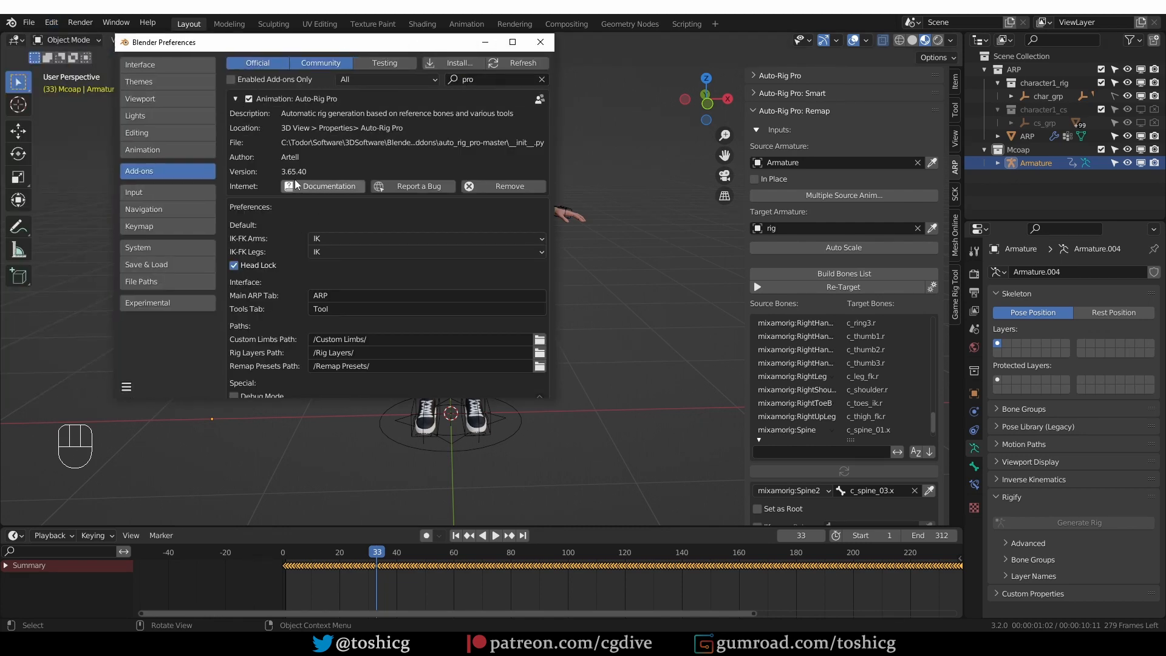
mouse_move(294, 179)
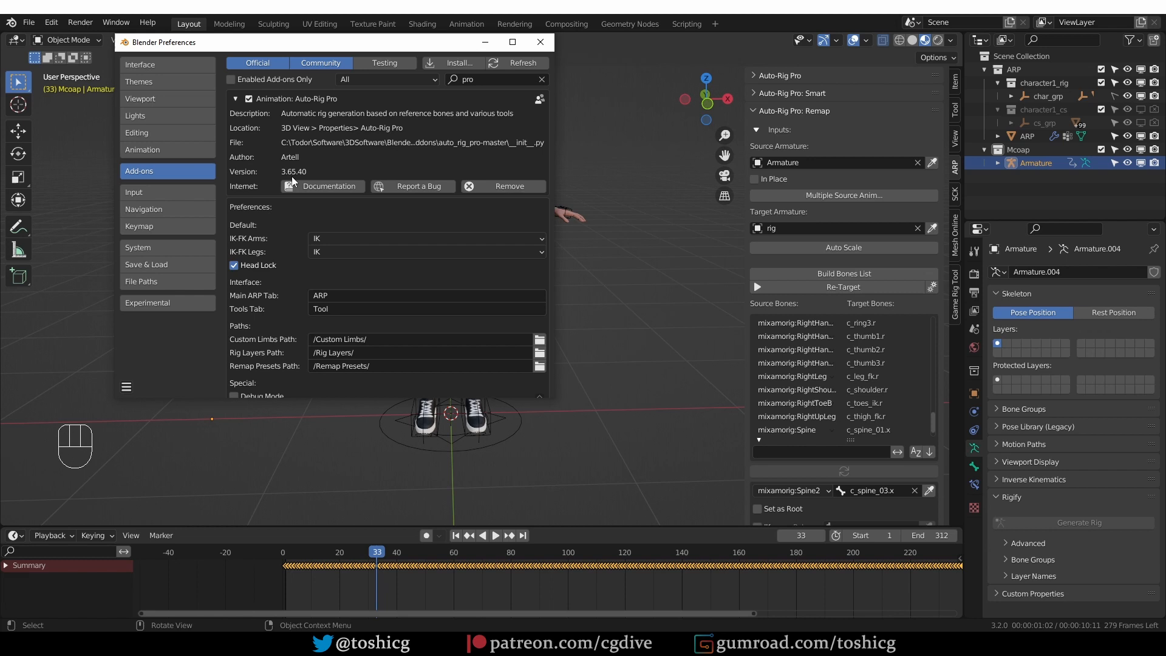
mouse_move(316, 180)
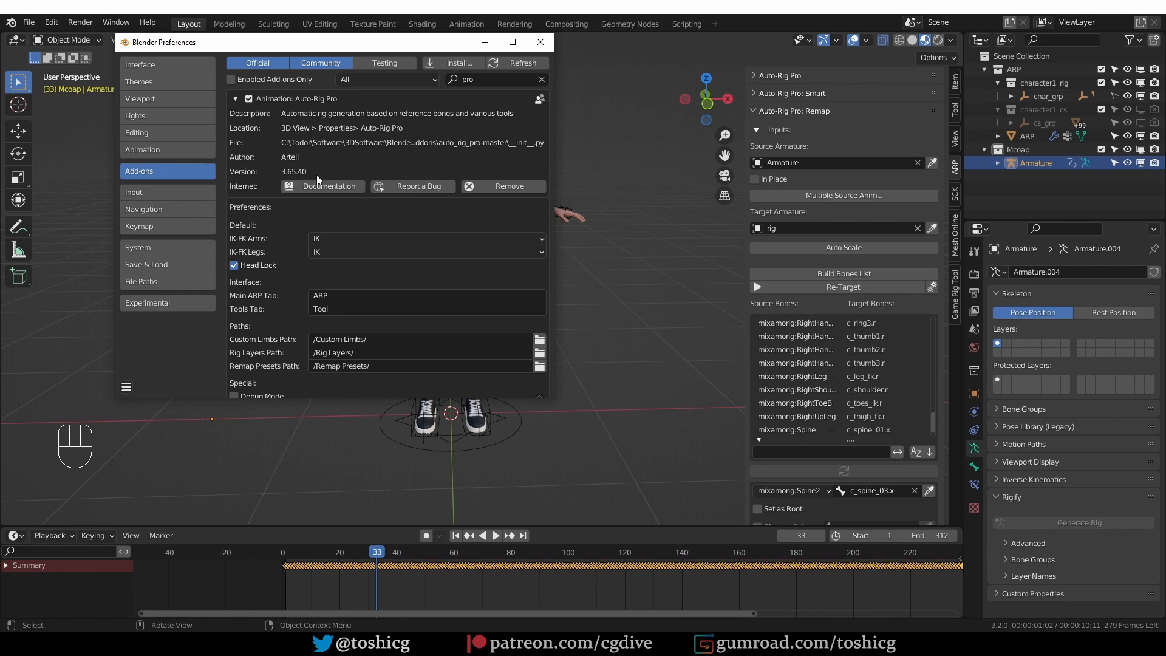
mouse_move(524, 54)
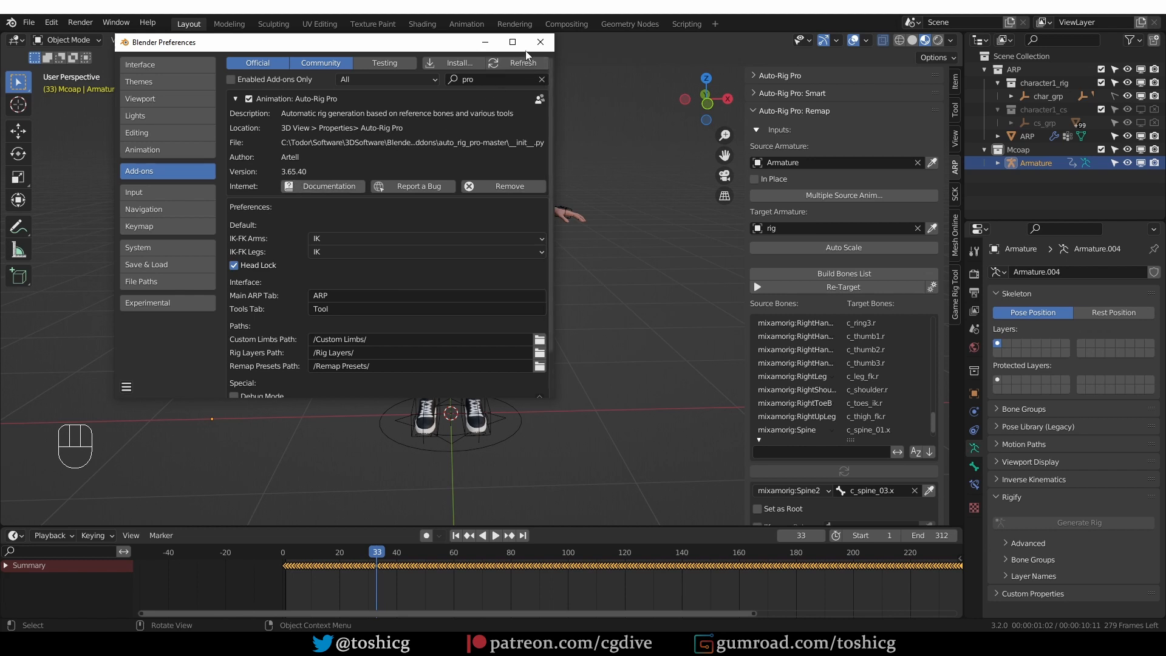
Dismiss Preferences and scroll the Remap source/target bone list.
click(539, 41)
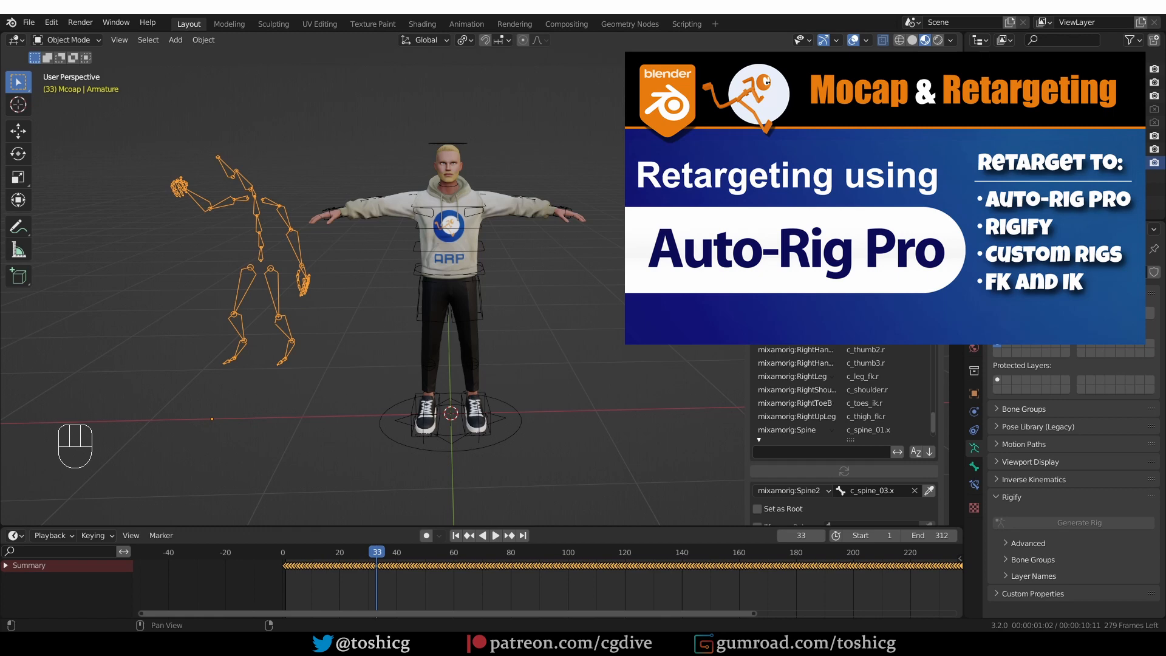
scroll(up, 3)
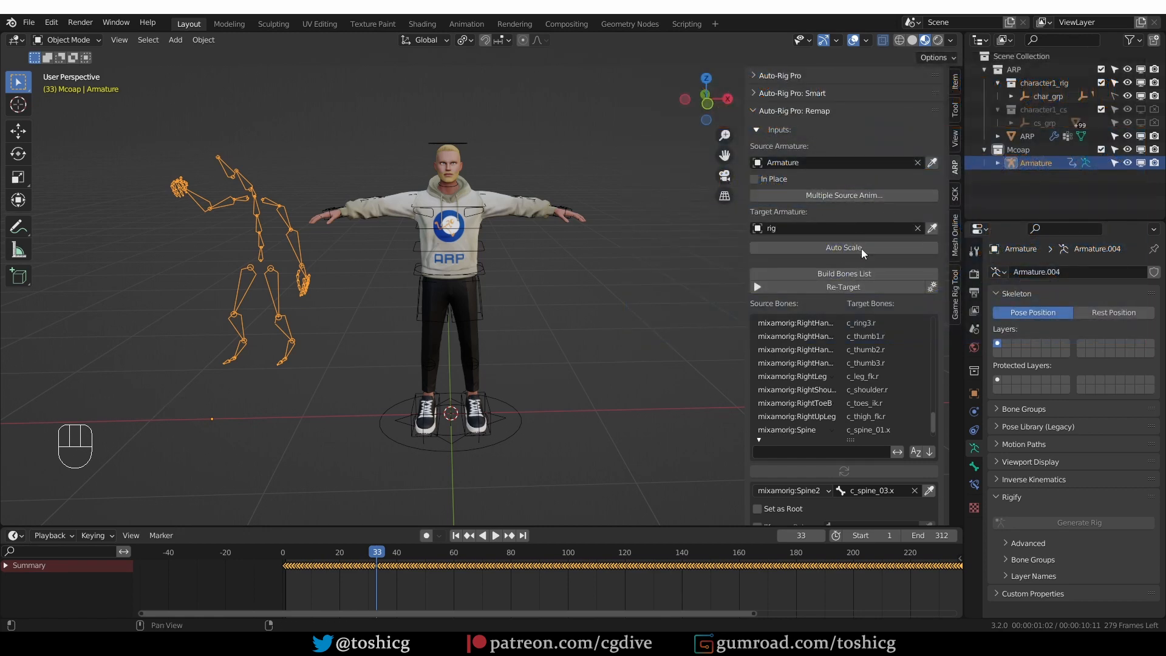
mouse_move(858, 216)
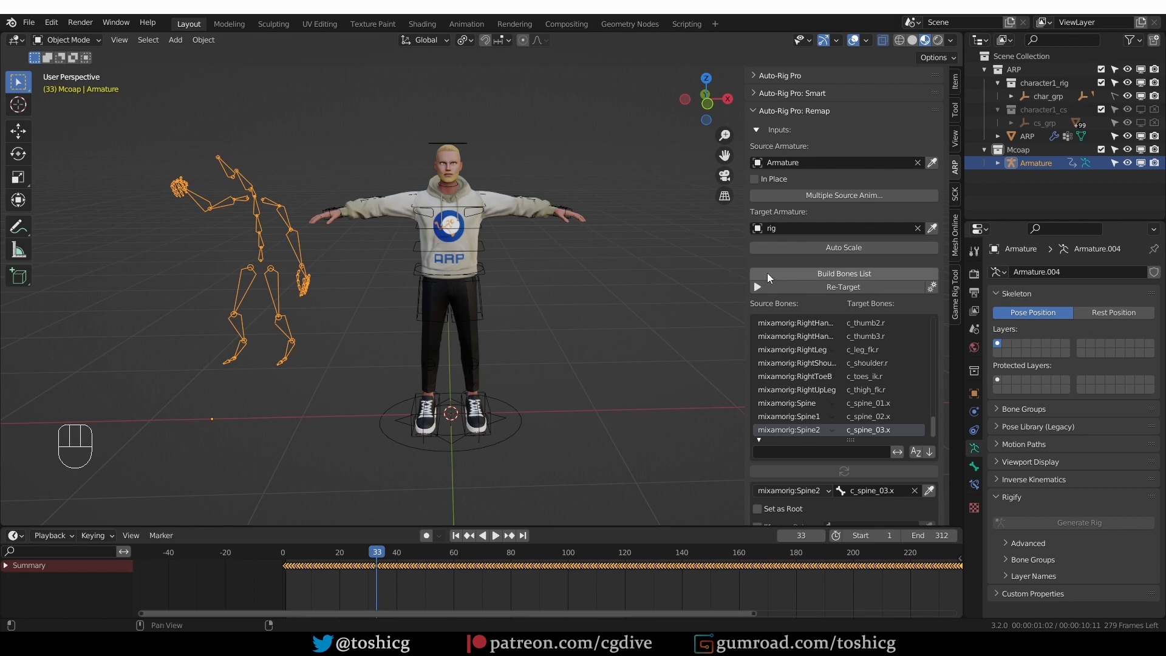
mouse_move(808, 229)
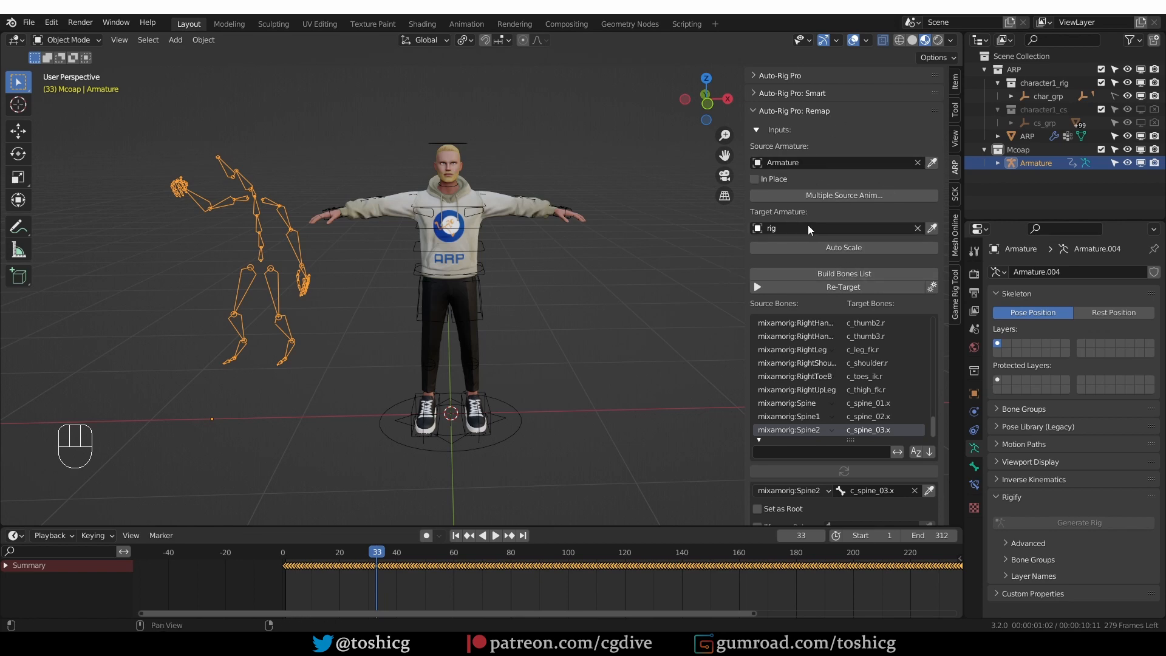
mouse_move(849, 399)
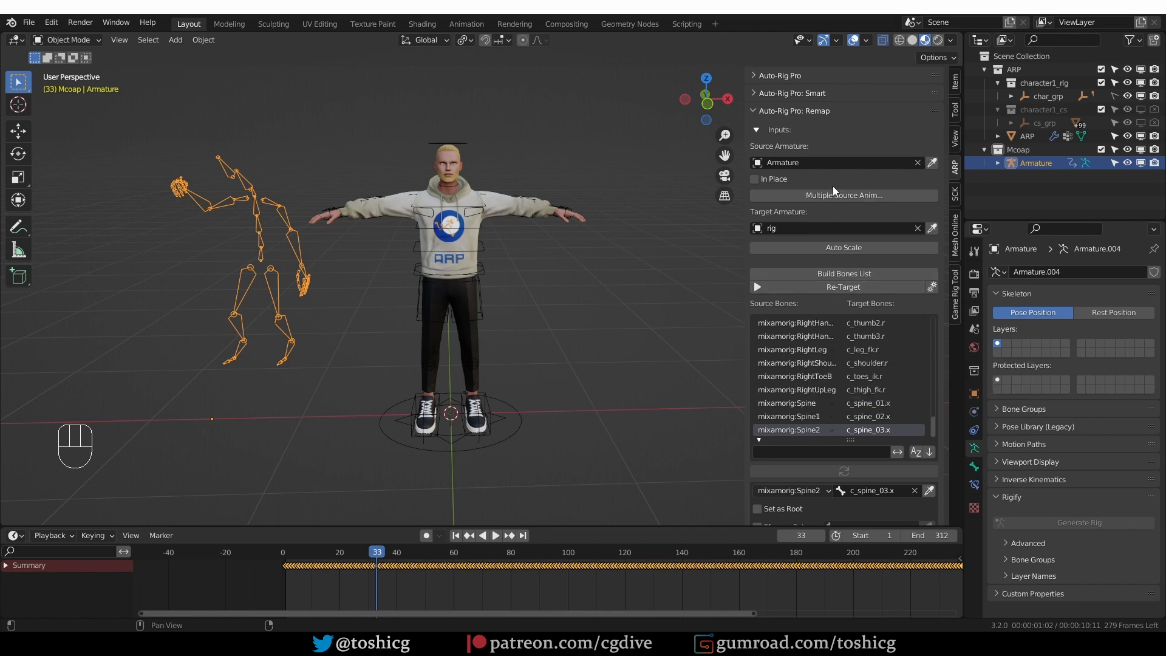
Enable multiple-animation retargeting, test Disable All and fall_back2 alone, then Enable All.
click(842, 194)
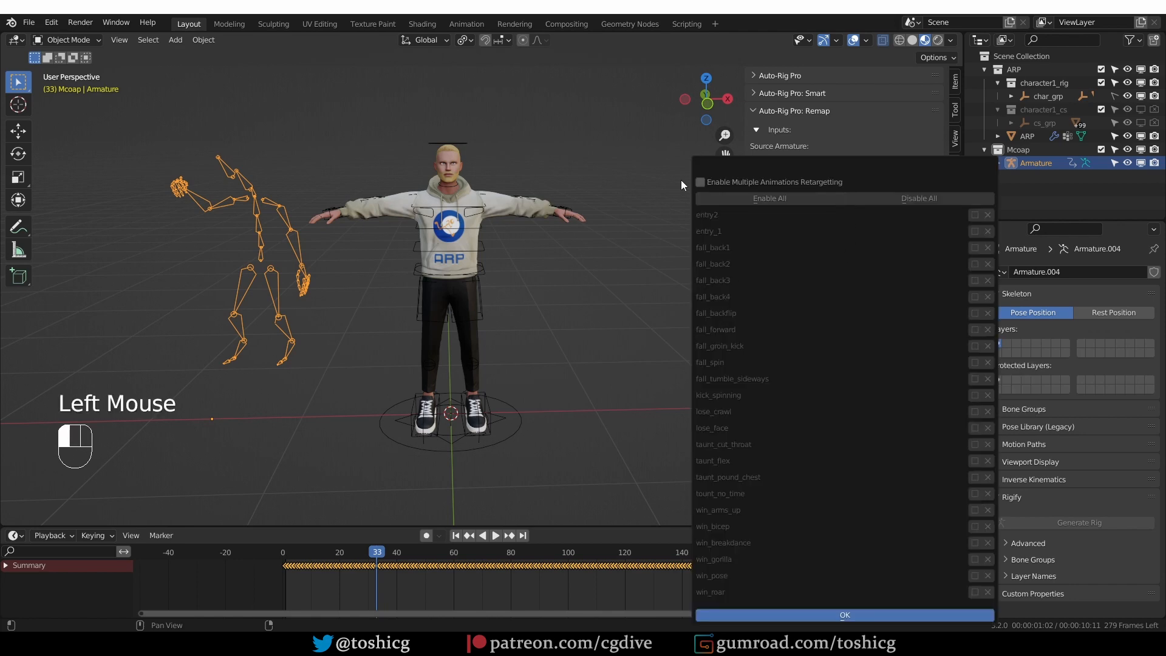
click(699, 182)
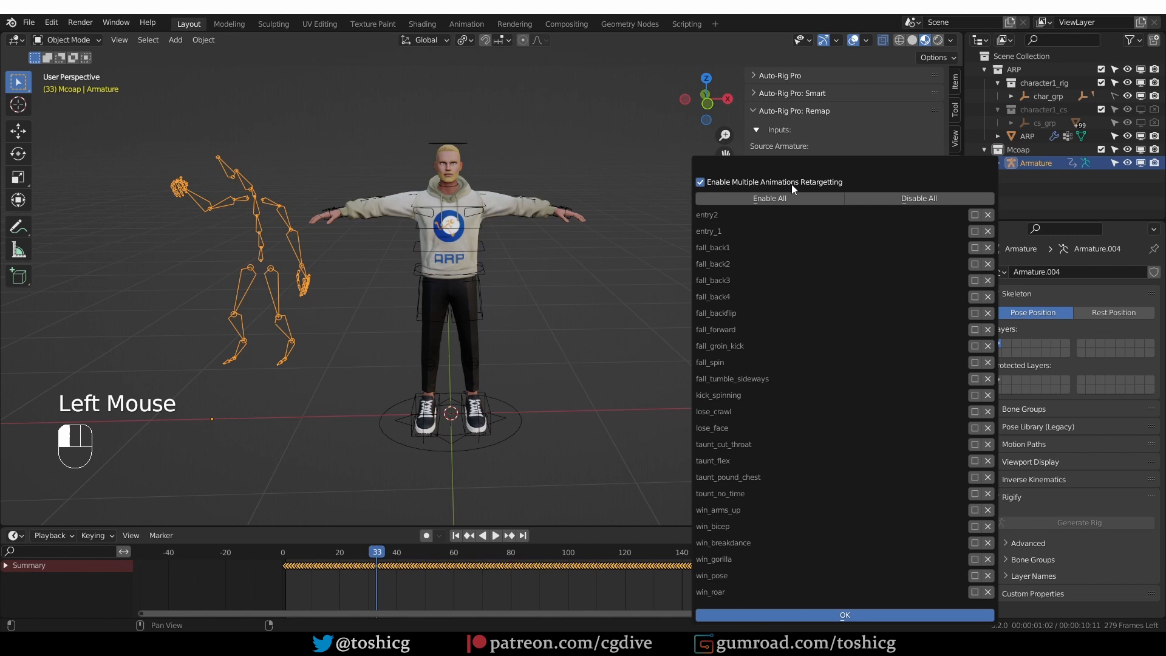
mouse_move(810, 439)
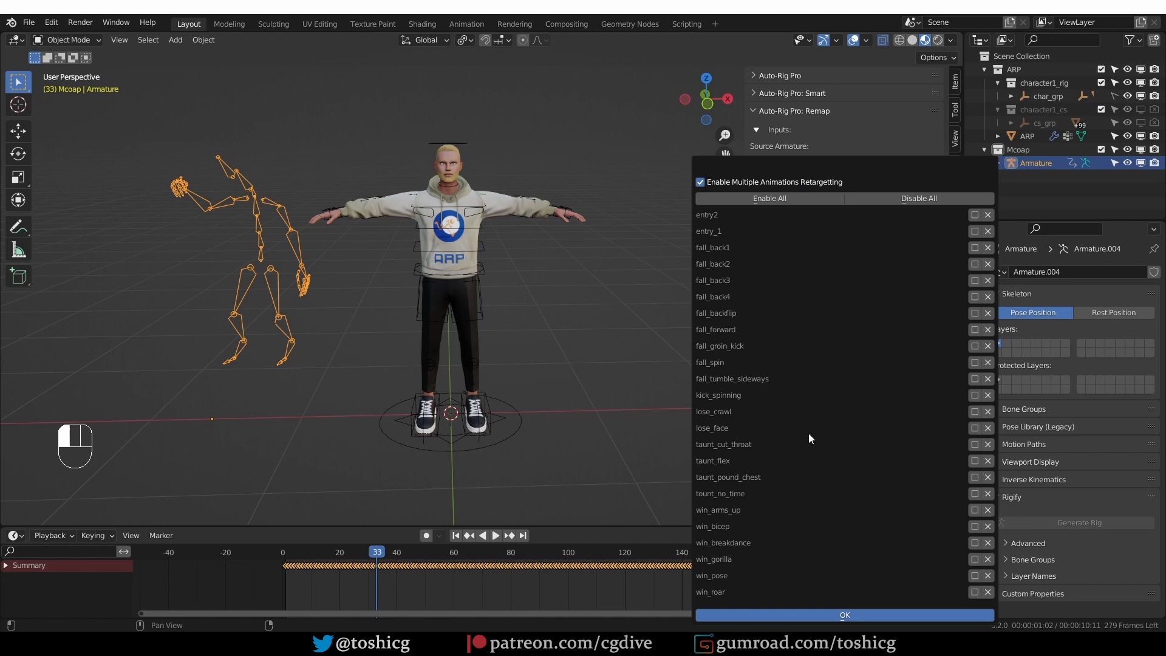
mouse_move(972, 291)
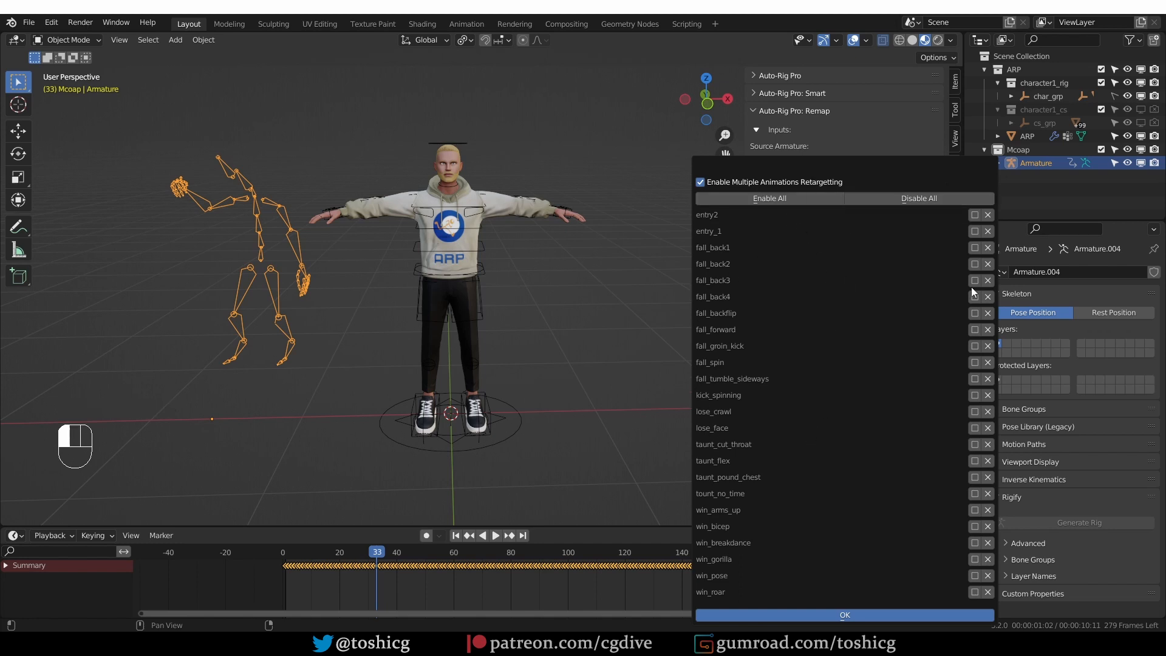
mouse_move(780, 206)
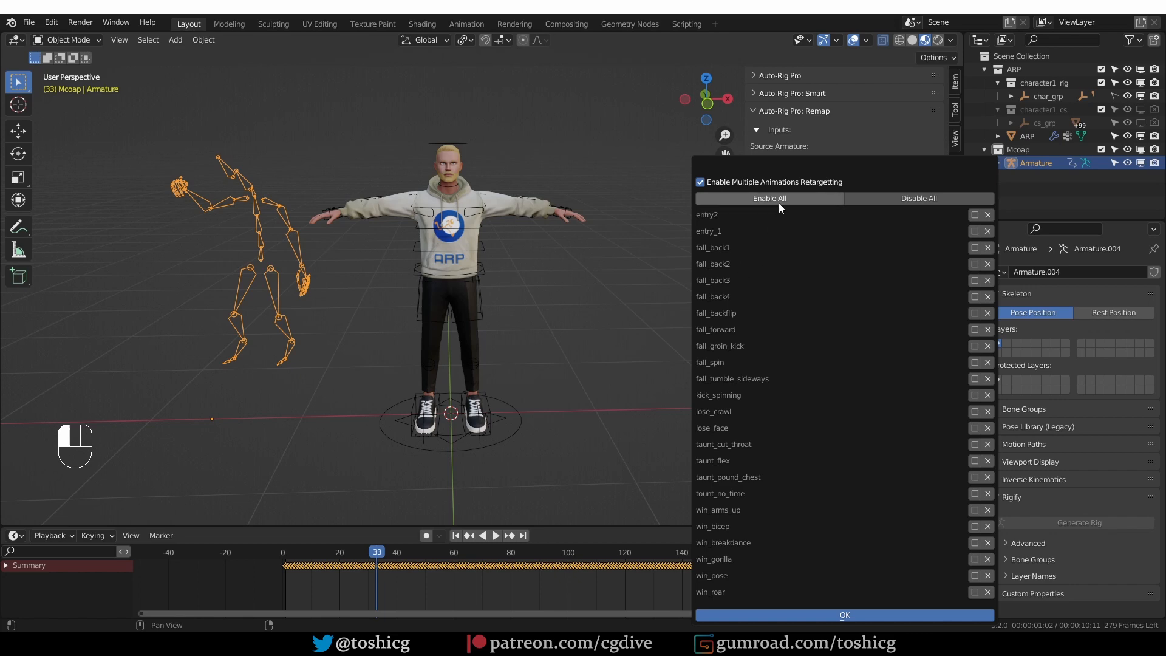
mouse_move(779, 201)
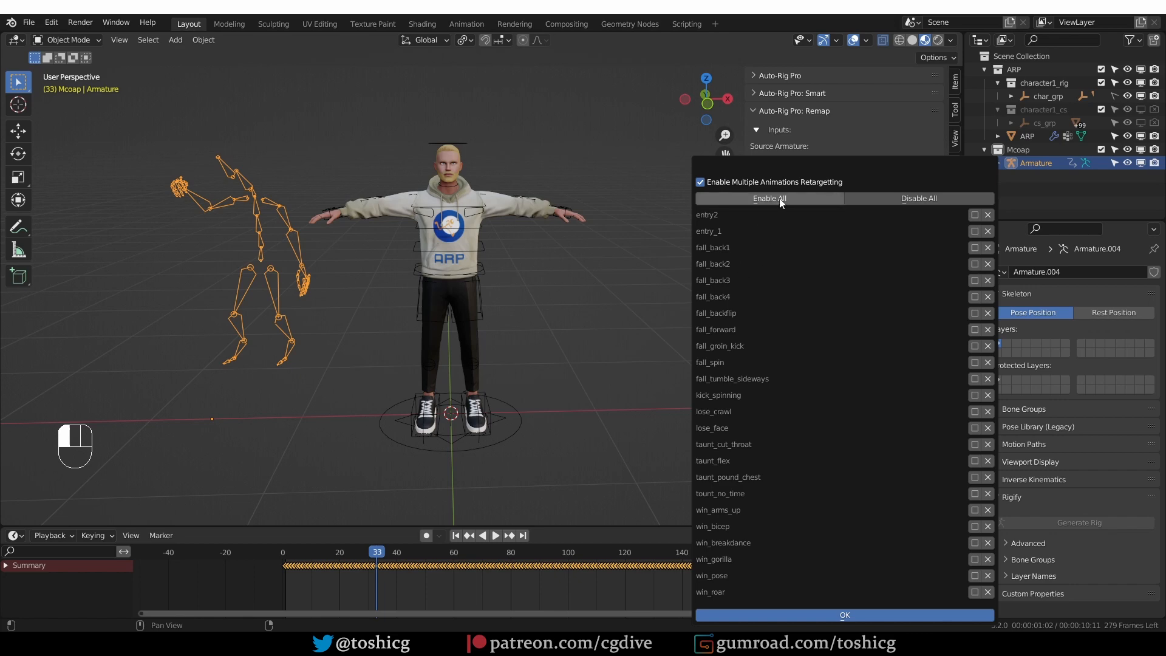
click(769, 198)
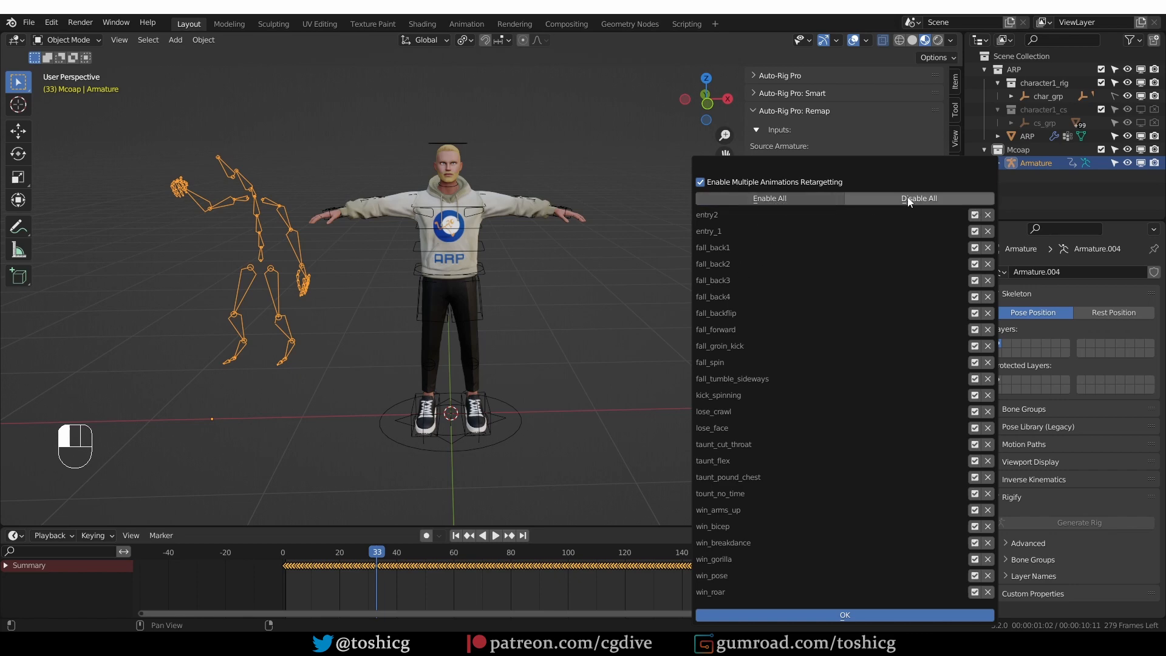
click(918, 198)
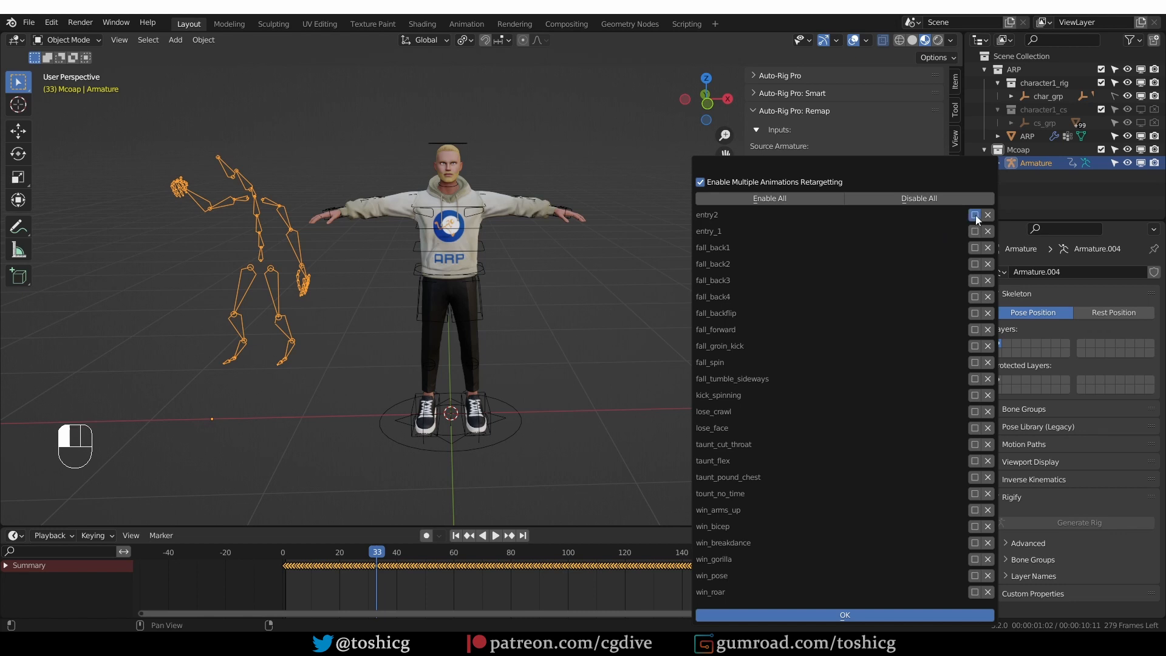
click(973, 214)
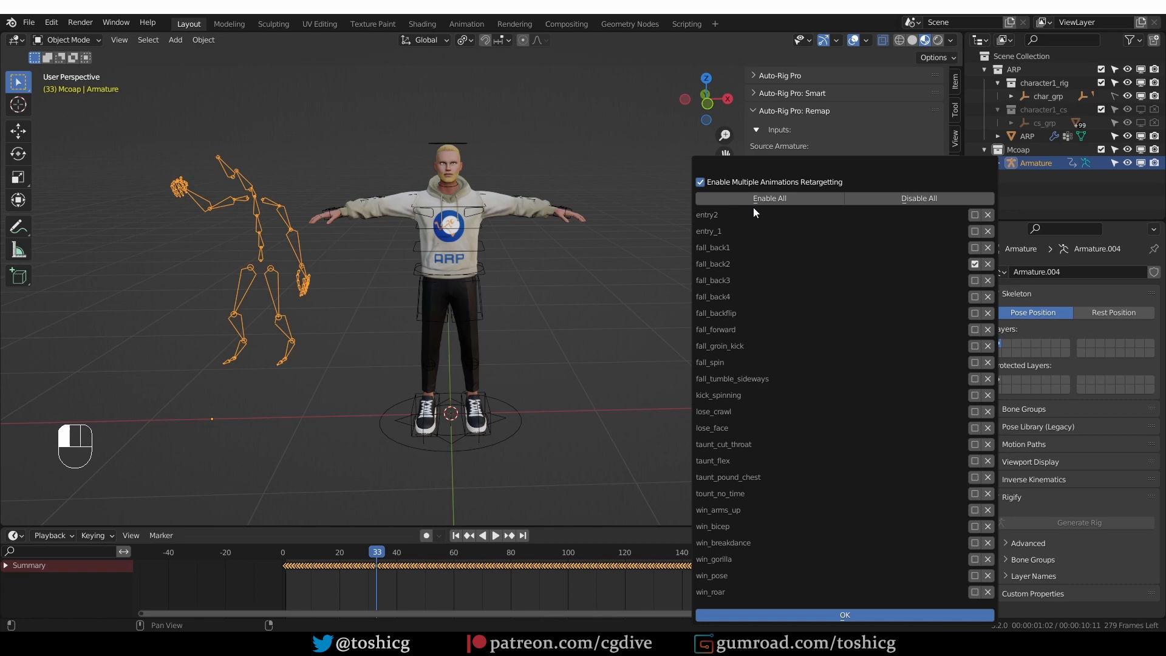
click(769, 198)
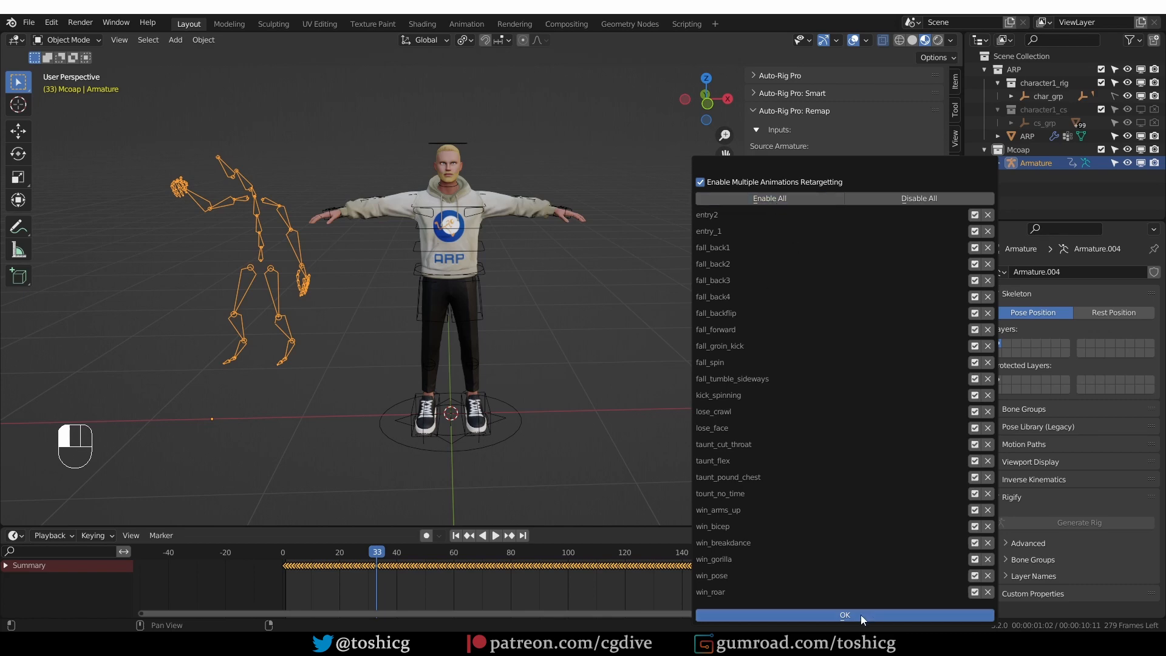
Confirm the animation list and run Re-Target with Linear interpolation.
click(844, 614)
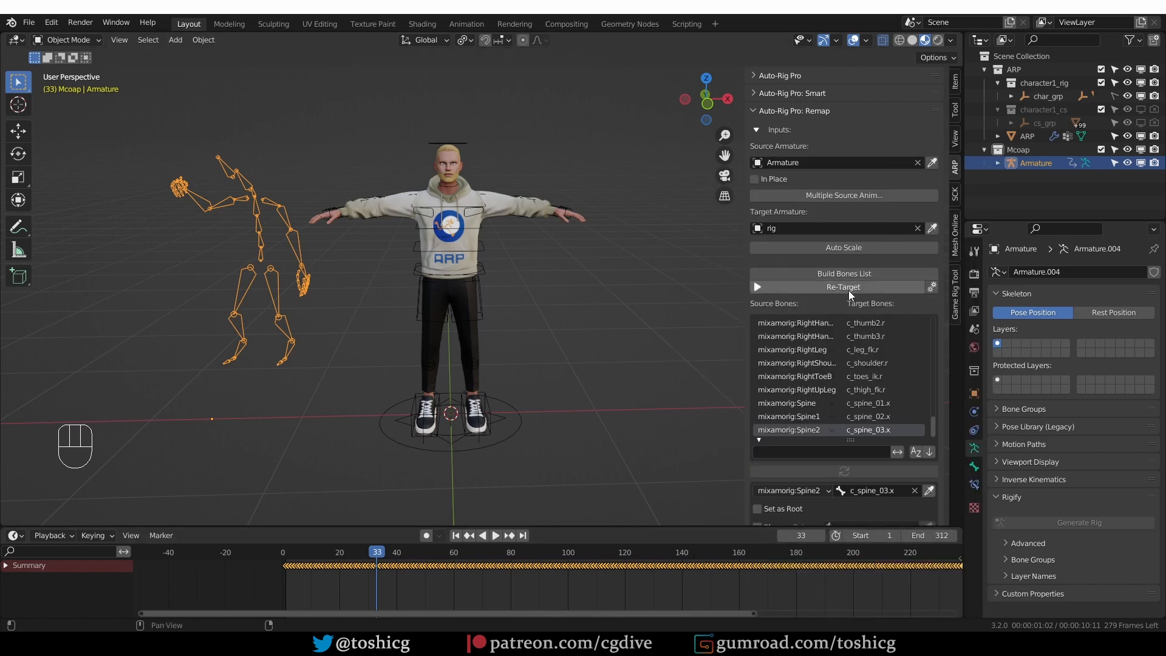
click(843, 286)
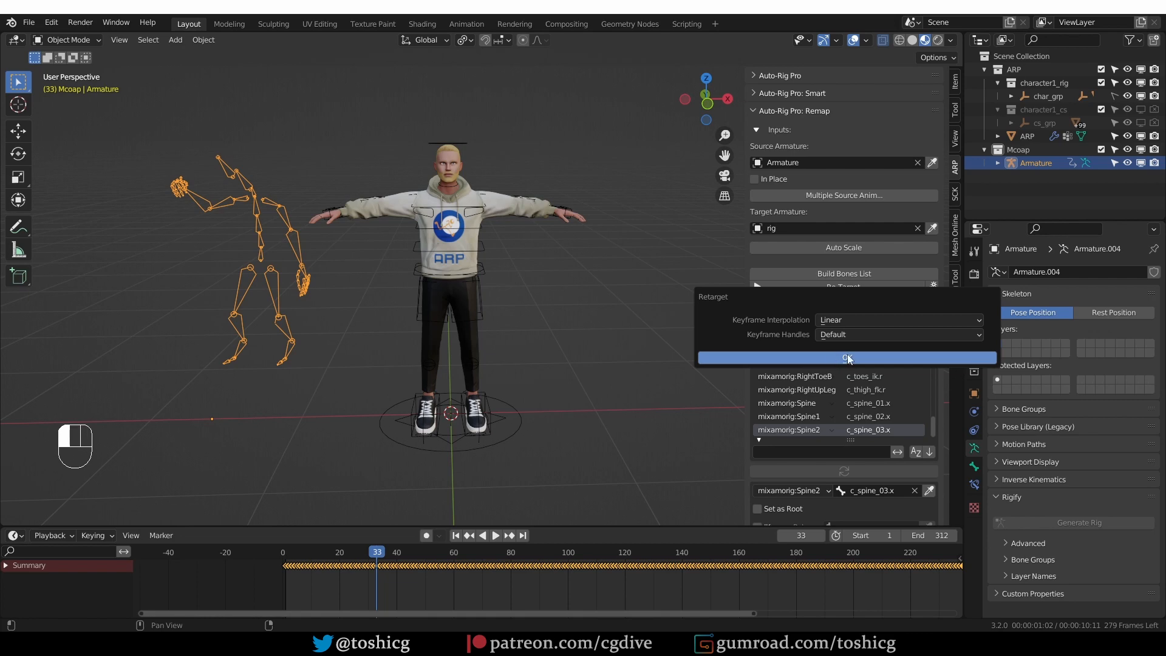
mouse_move(835, 352)
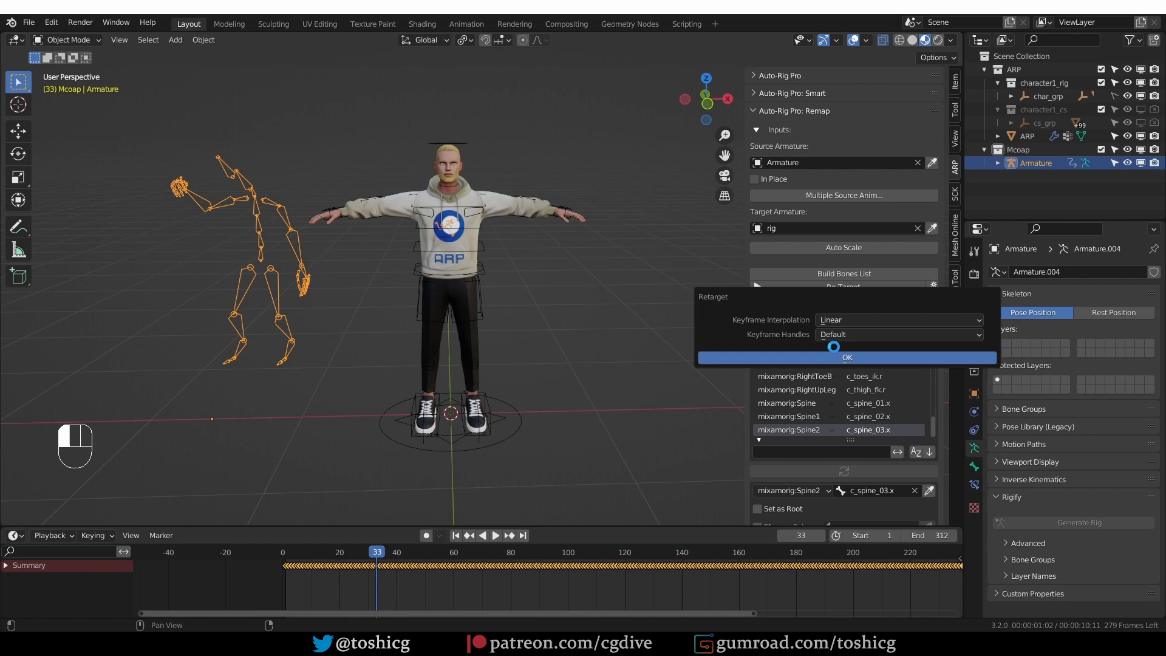
click(848, 357)
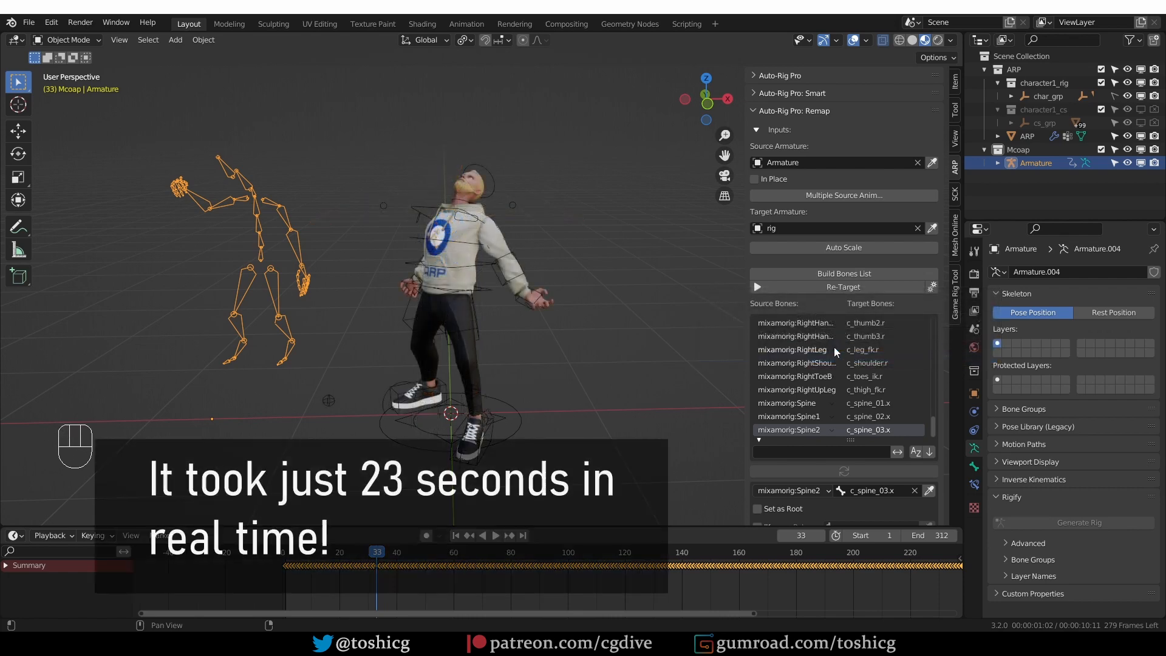
Change the Dope Sheet to the Action Editor listing the _remap actions.
click(12, 534)
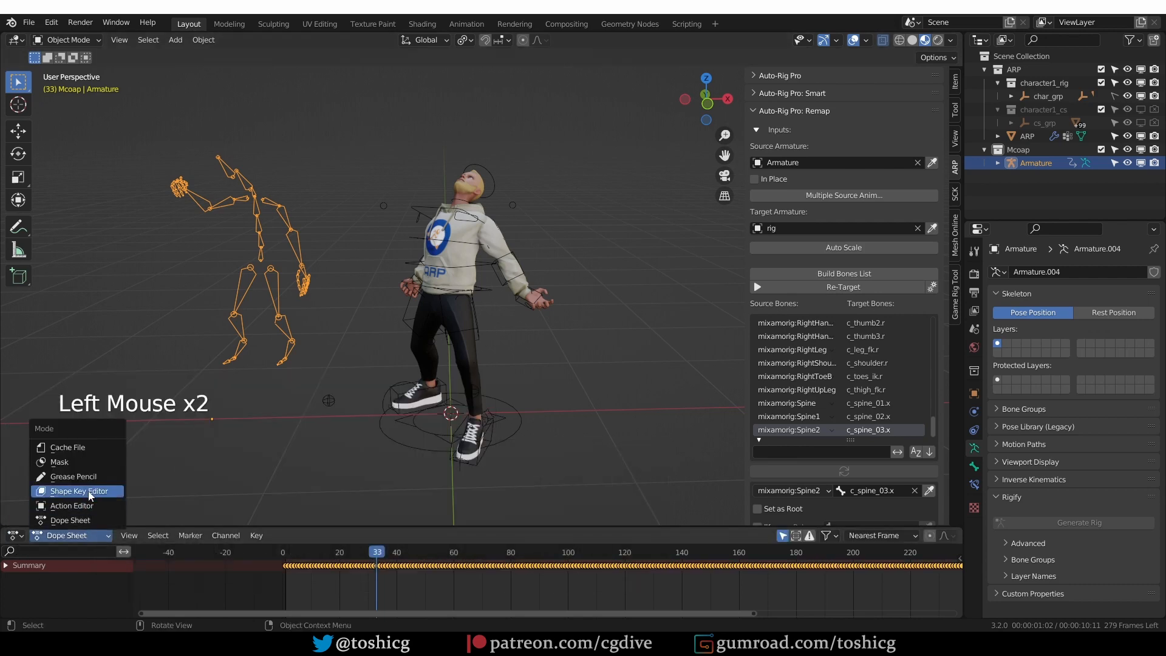
click(69, 505)
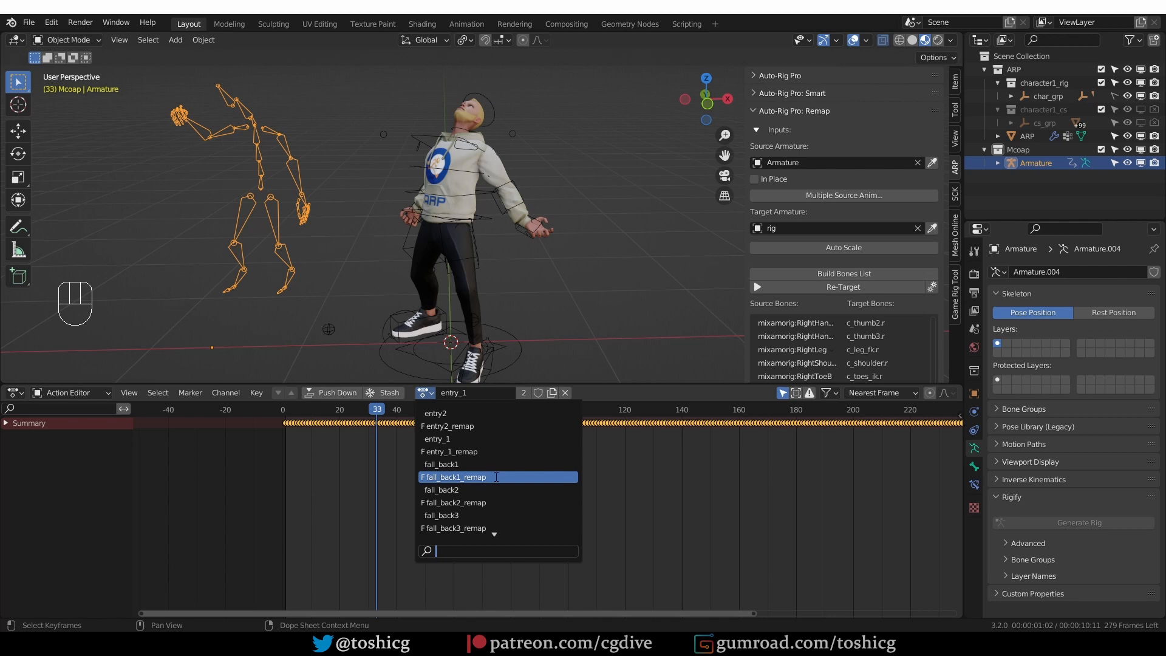
mouse_move(473, 451)
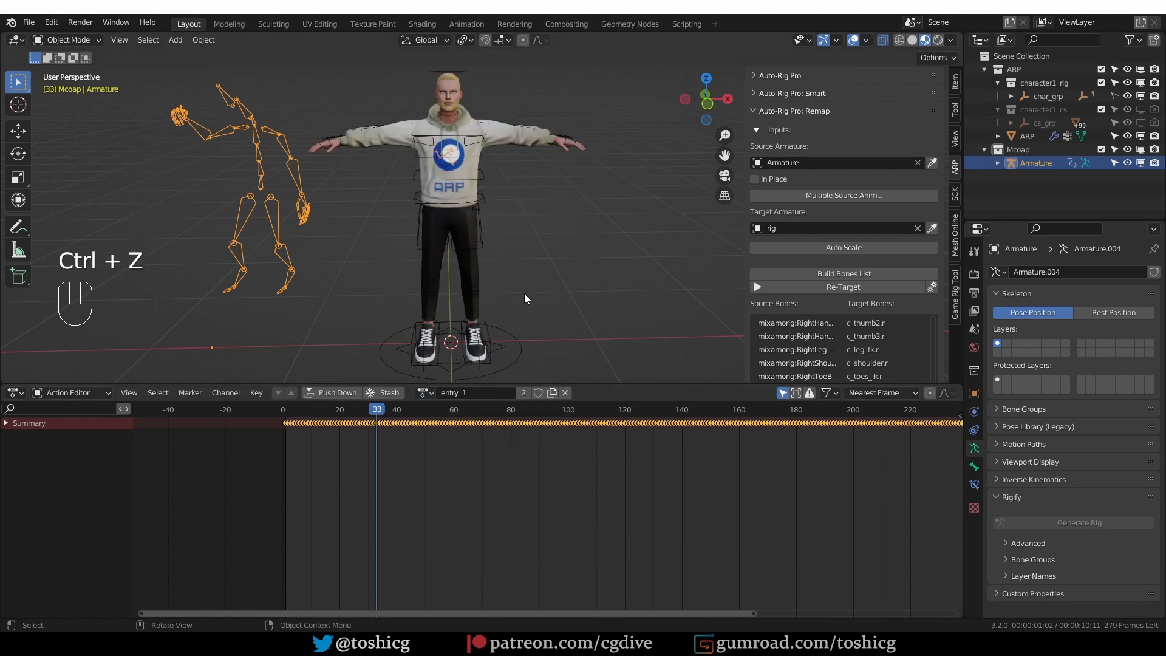
Undo the retarget, reopen Multiple Source Animations with all enabled and confirm.
click(425, 394)
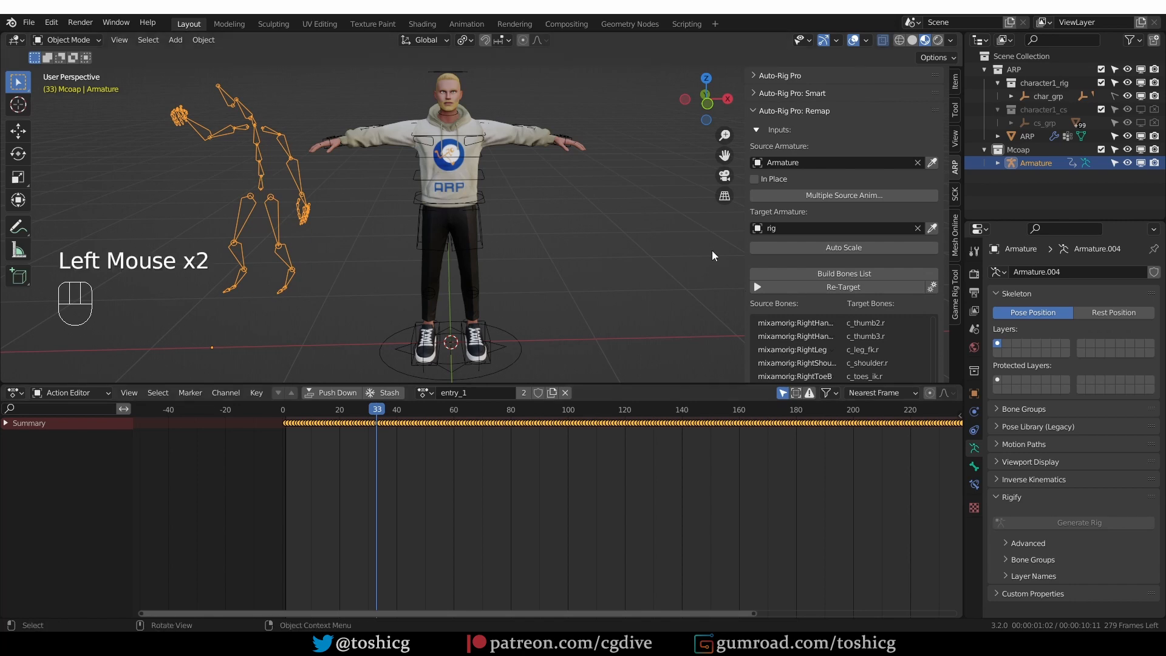
click(843, 194)
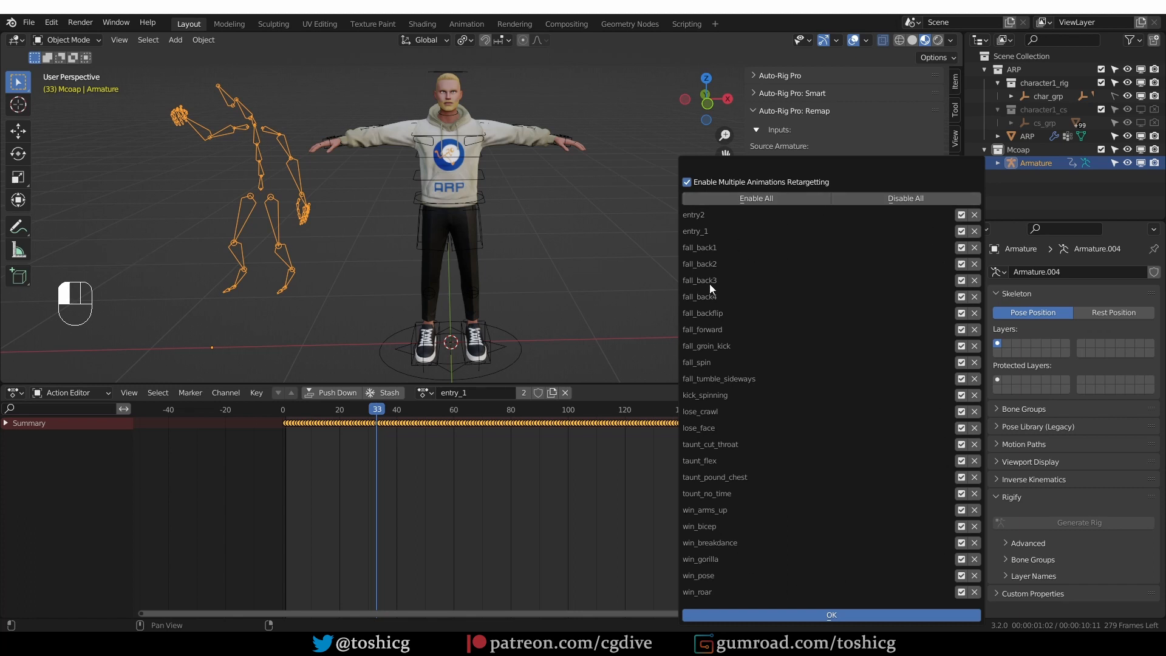
mouse_move(764, 352)
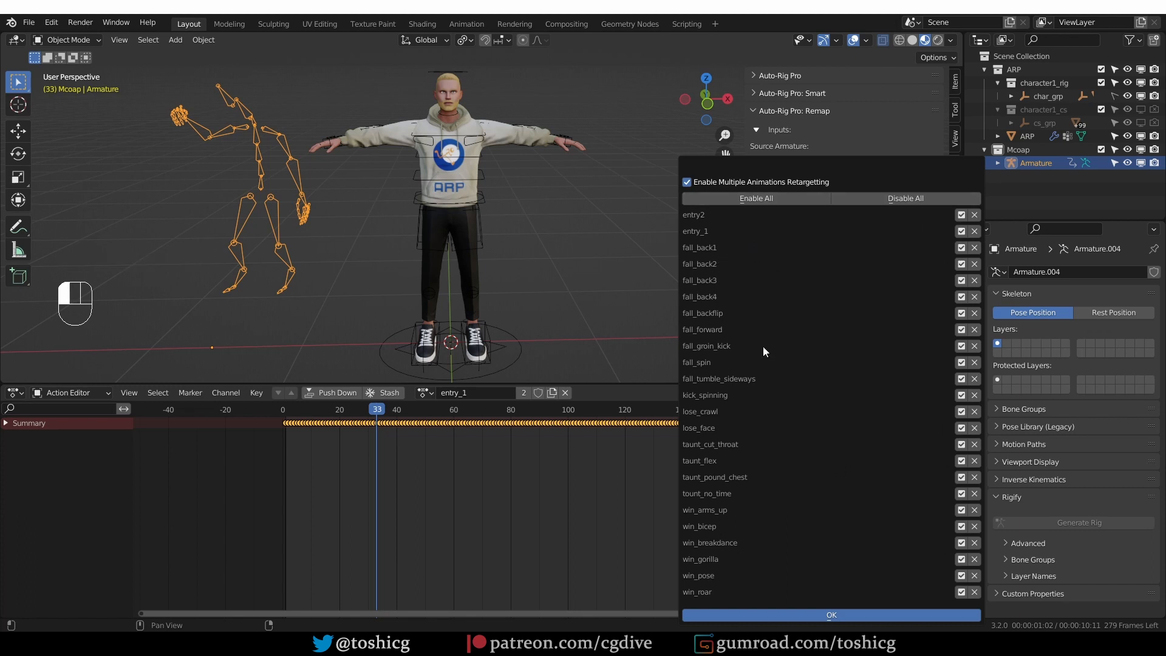
click(830, 614)
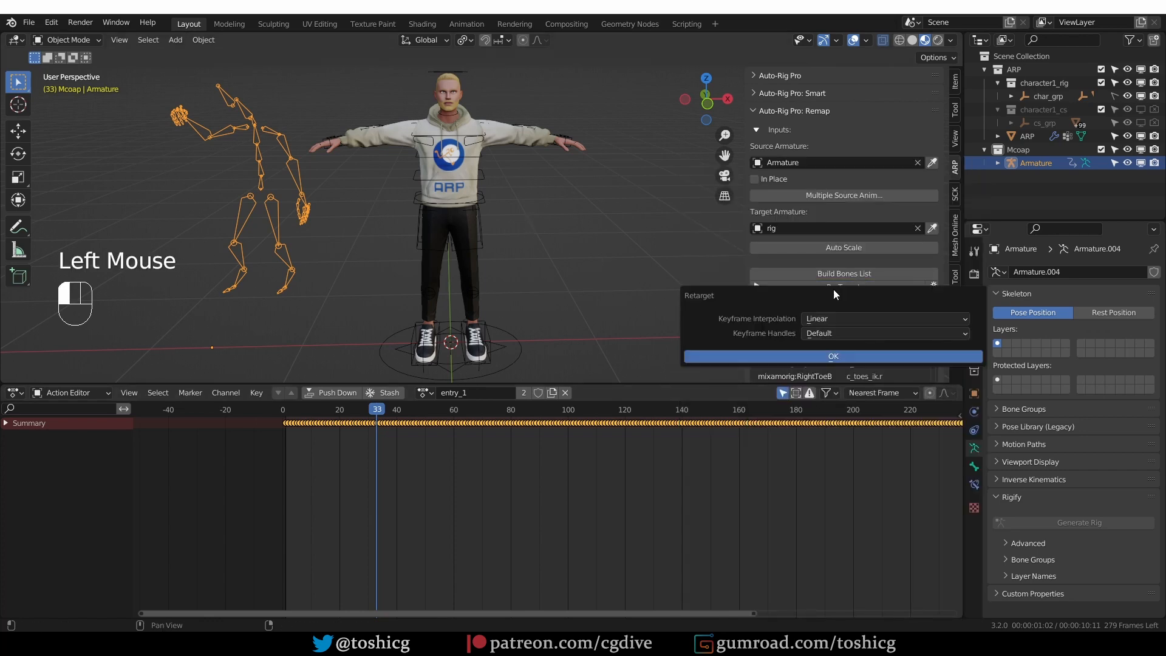
mouse_move(707, 508)
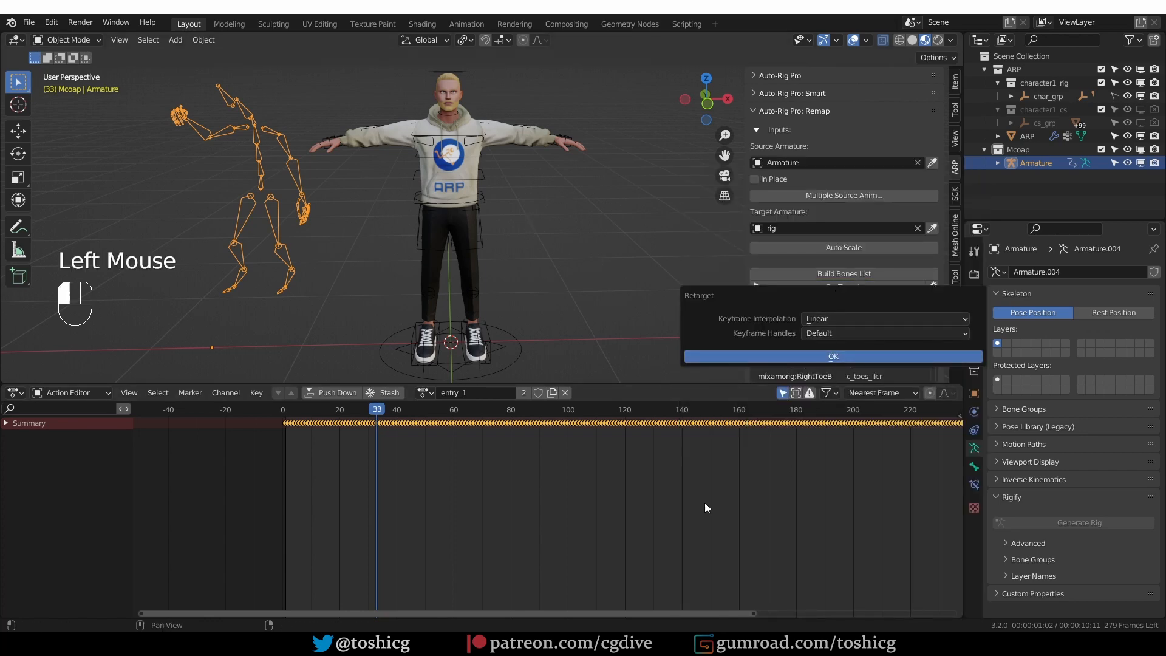
mouse_move(749, 332)
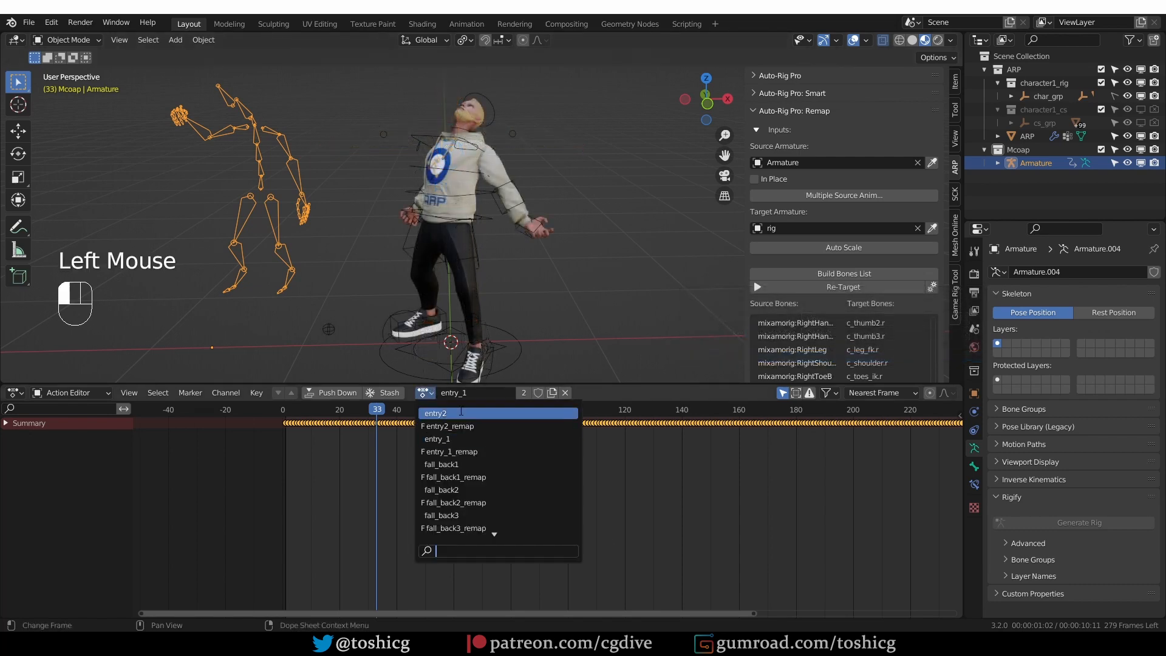
mouse_move(457, 450)
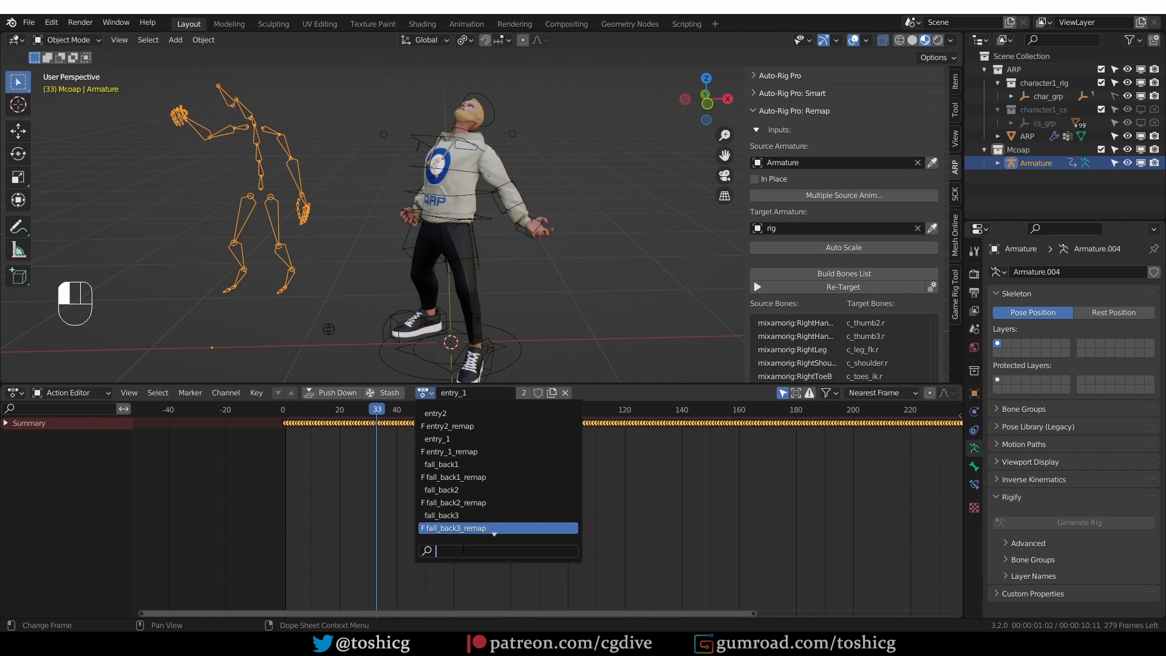
text(remap)
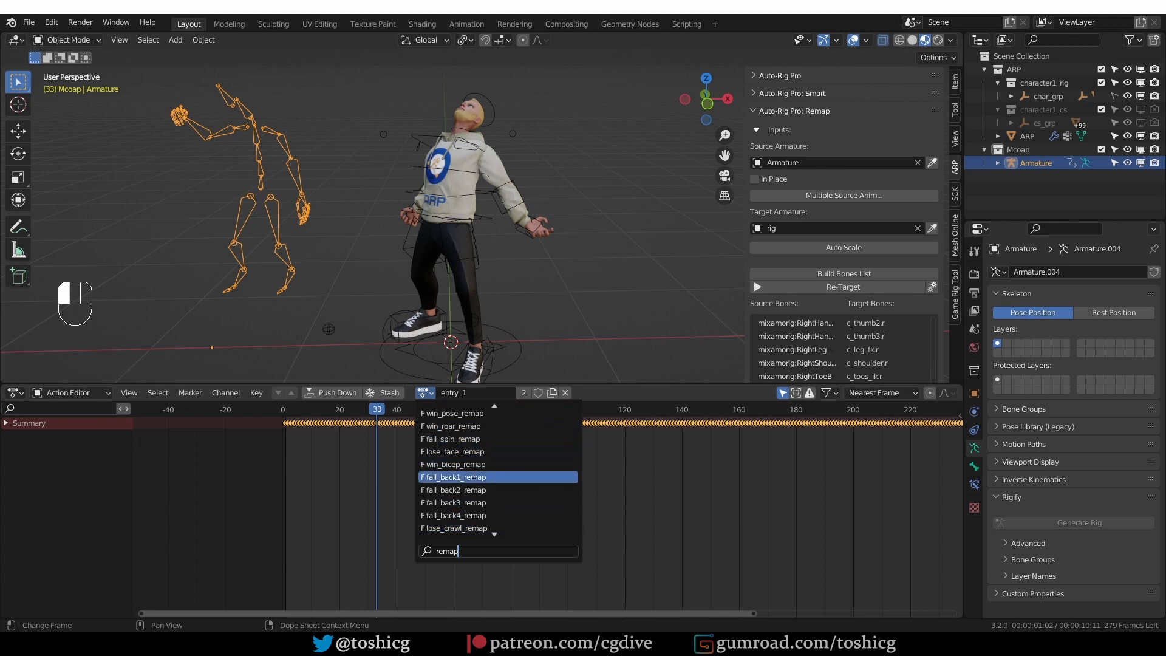
click(452, 464)
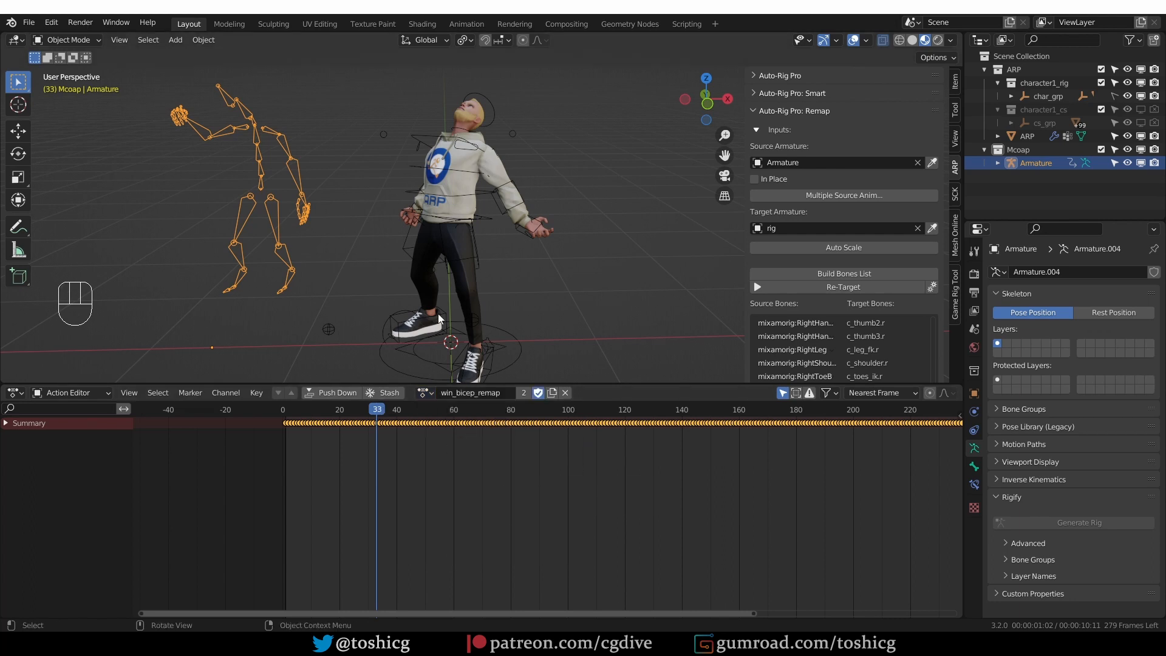
key(ctrl+z)
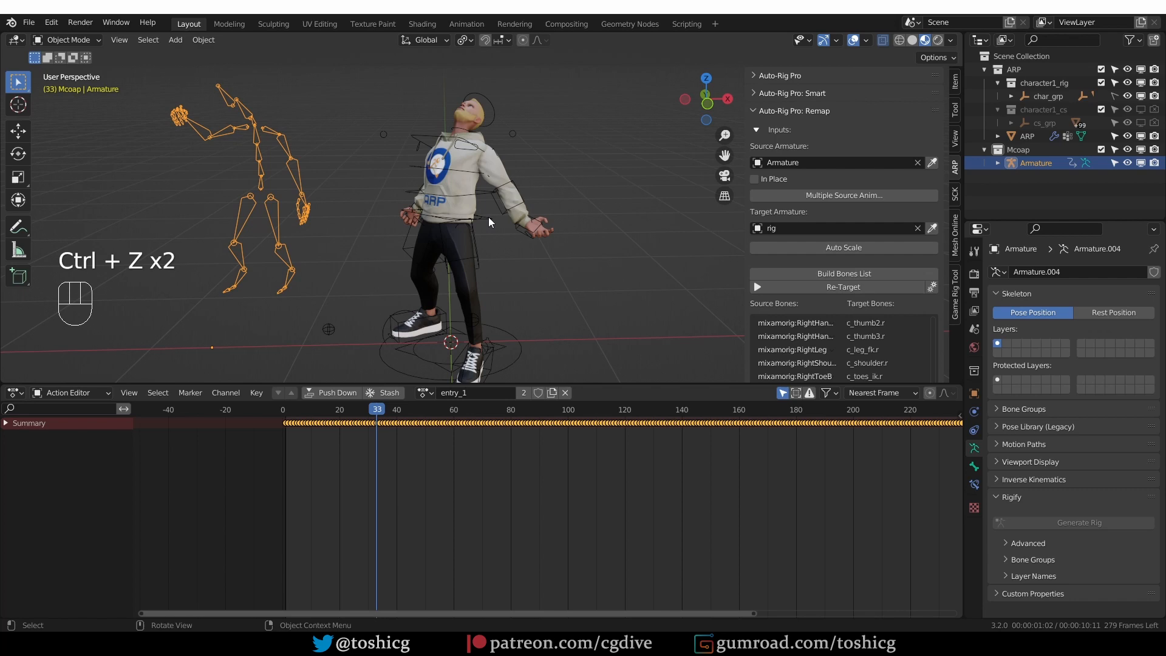
Assign fall_back2_remap to the selected rig and play the falling animation.
click(425, 394)
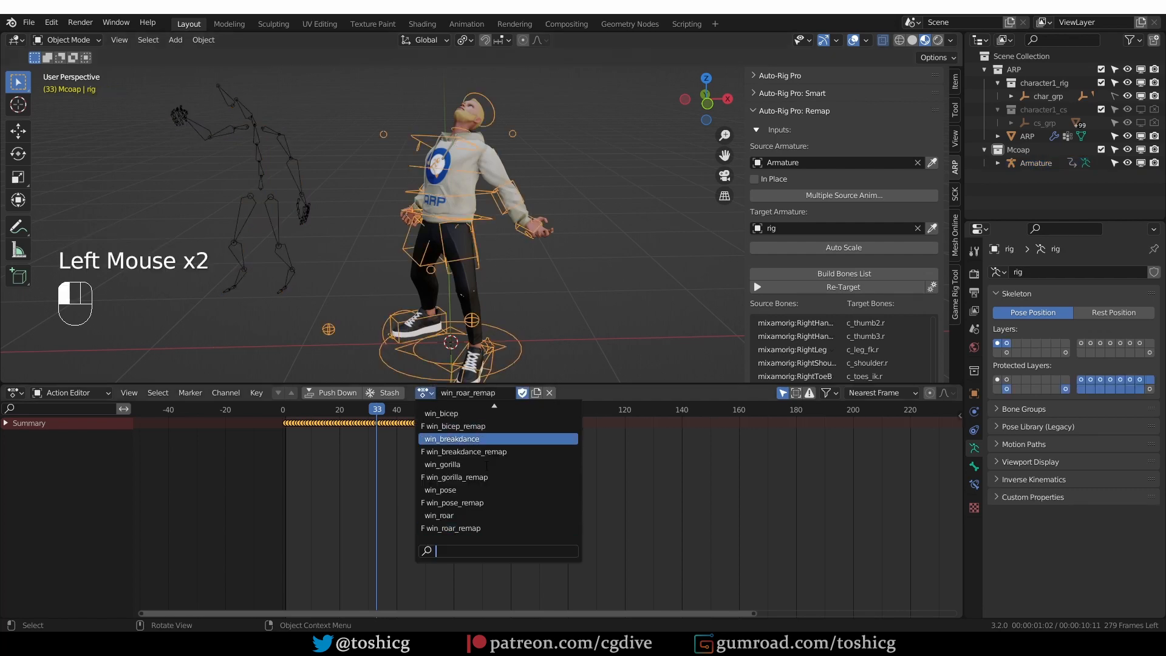
text(remap)
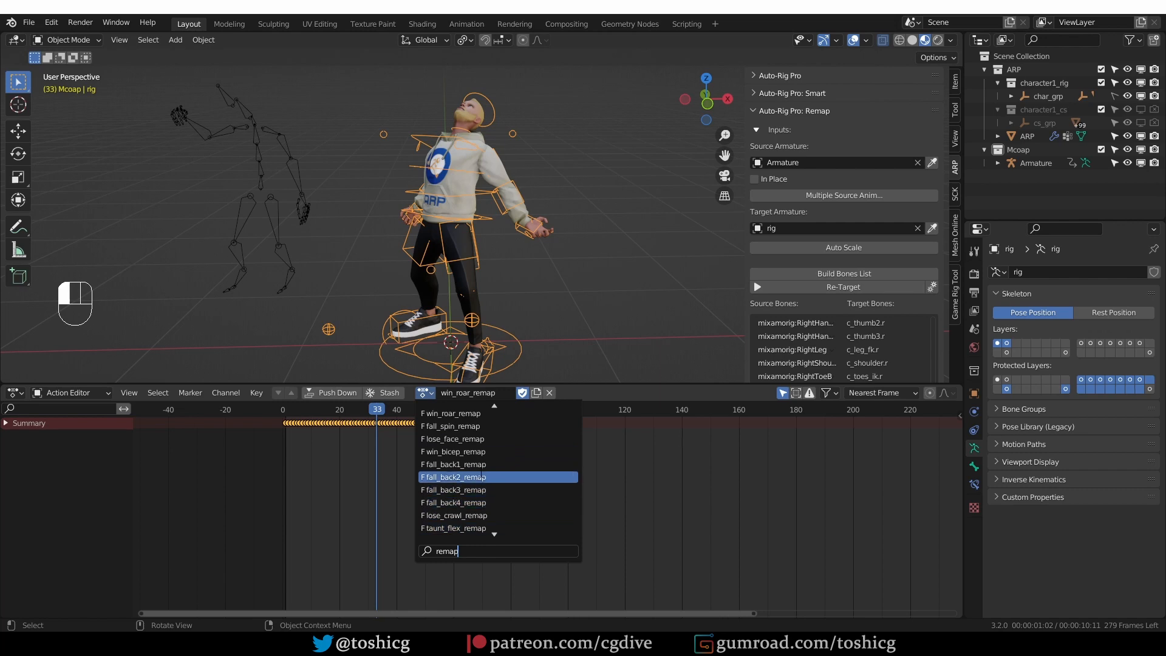
click(453, 476)
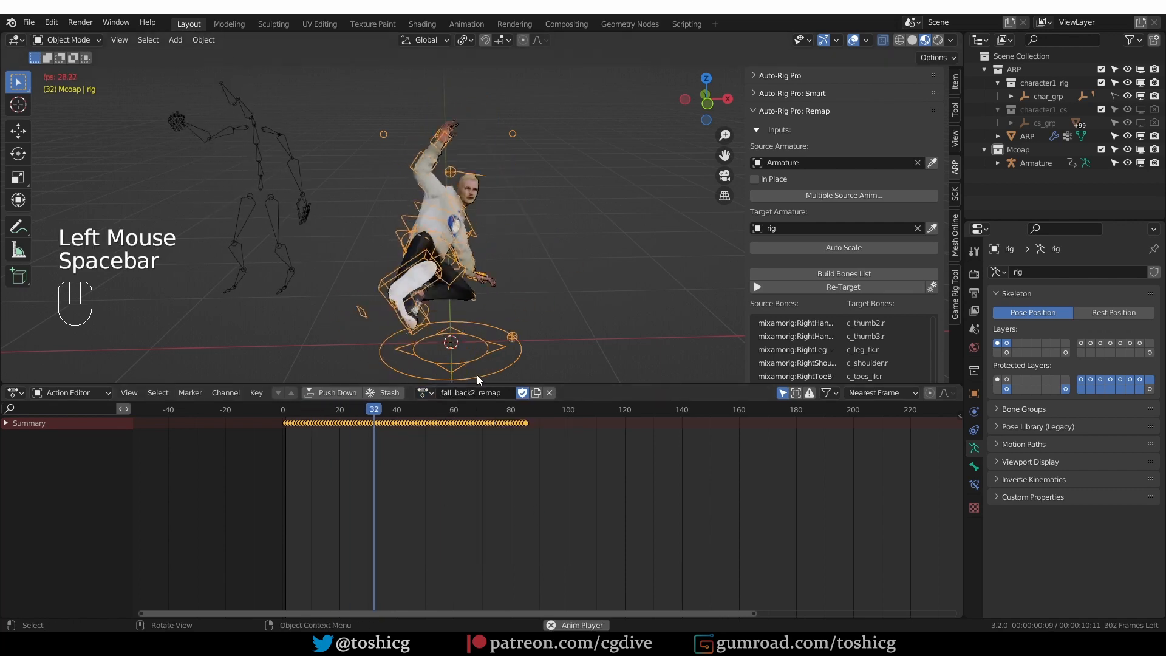
key(Space)
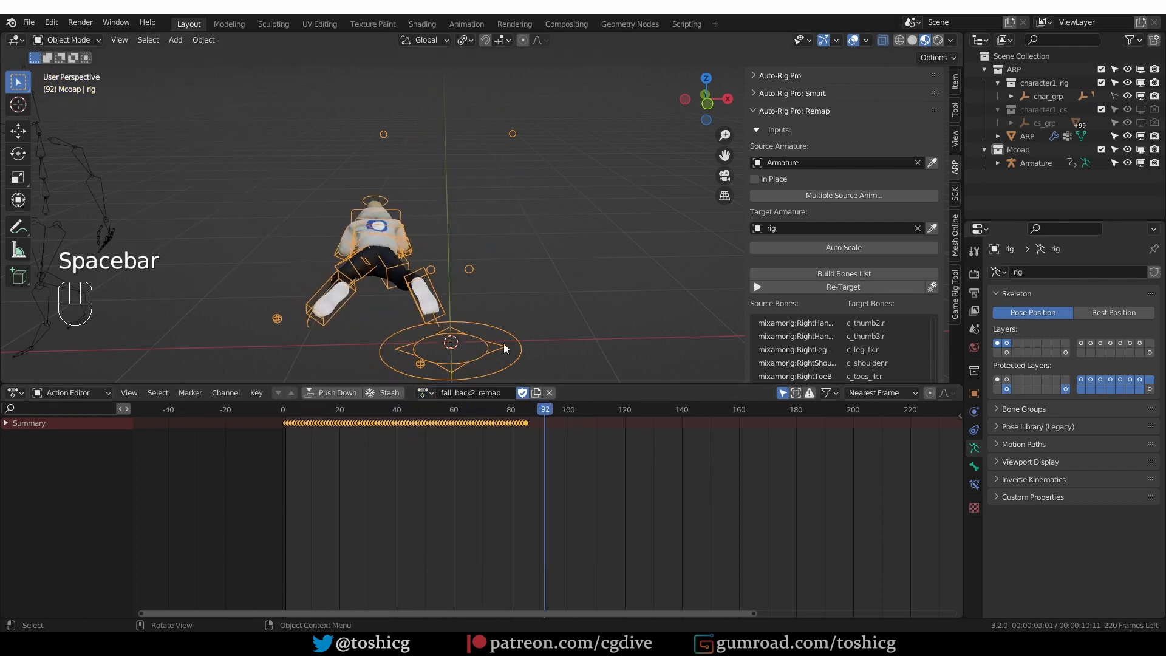